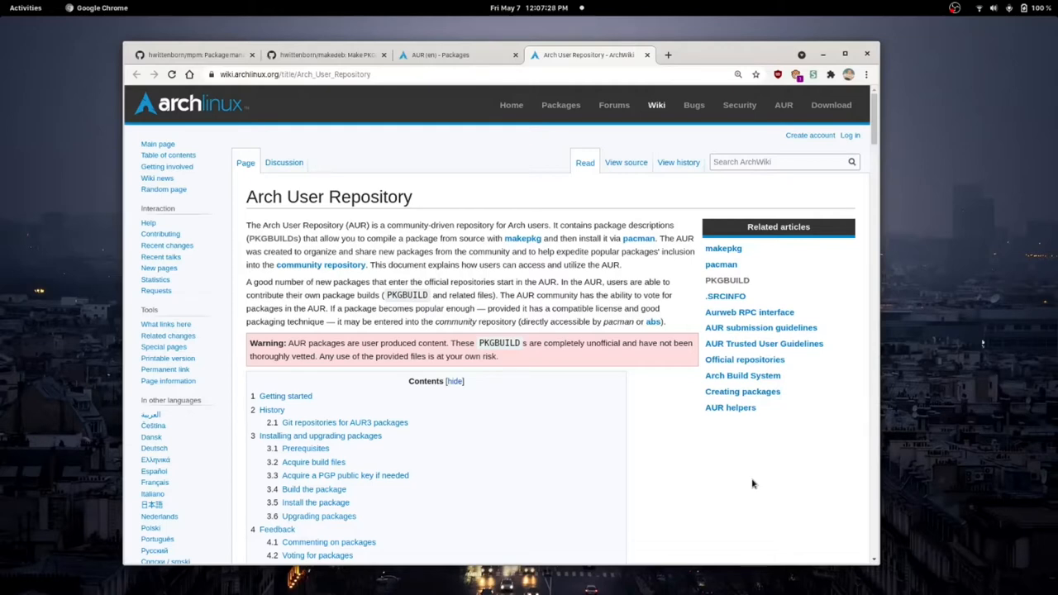
mouse_move(439, 279)
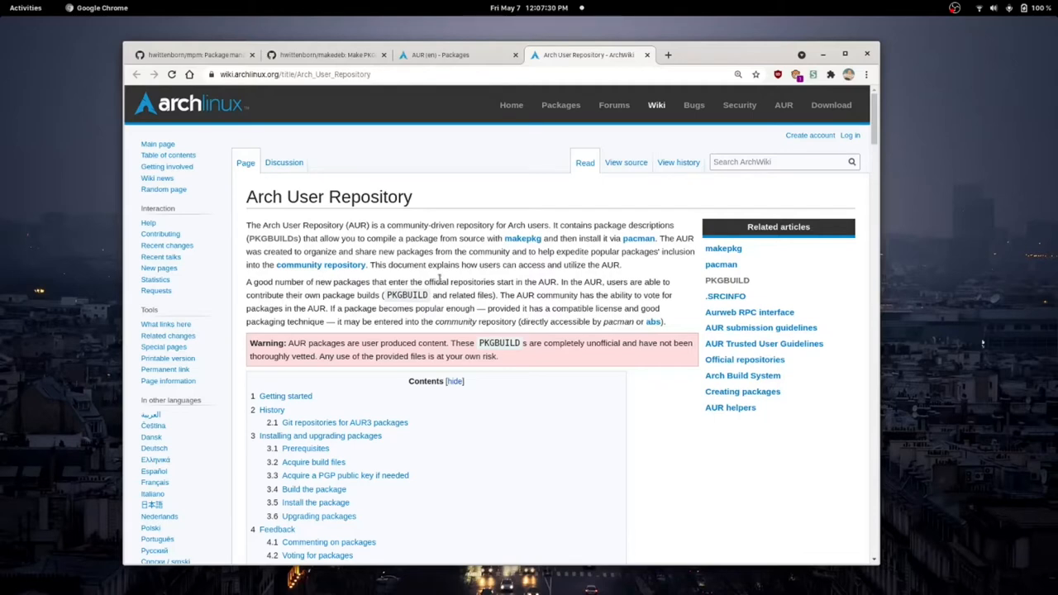
mouse_move(538, 236)
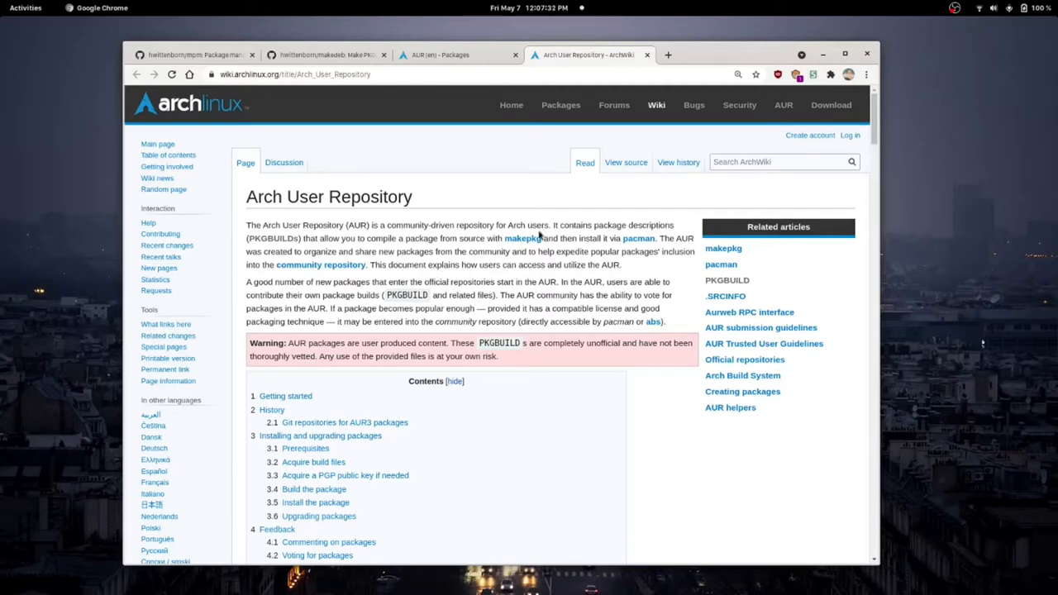
mouse_move(218, 294)
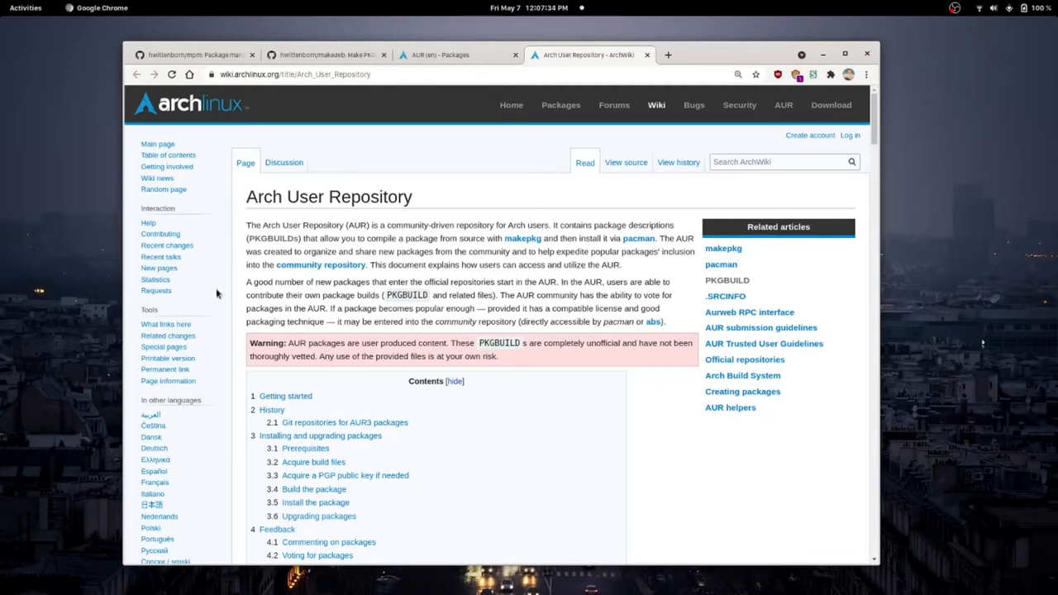
mouse_move(351, 242)
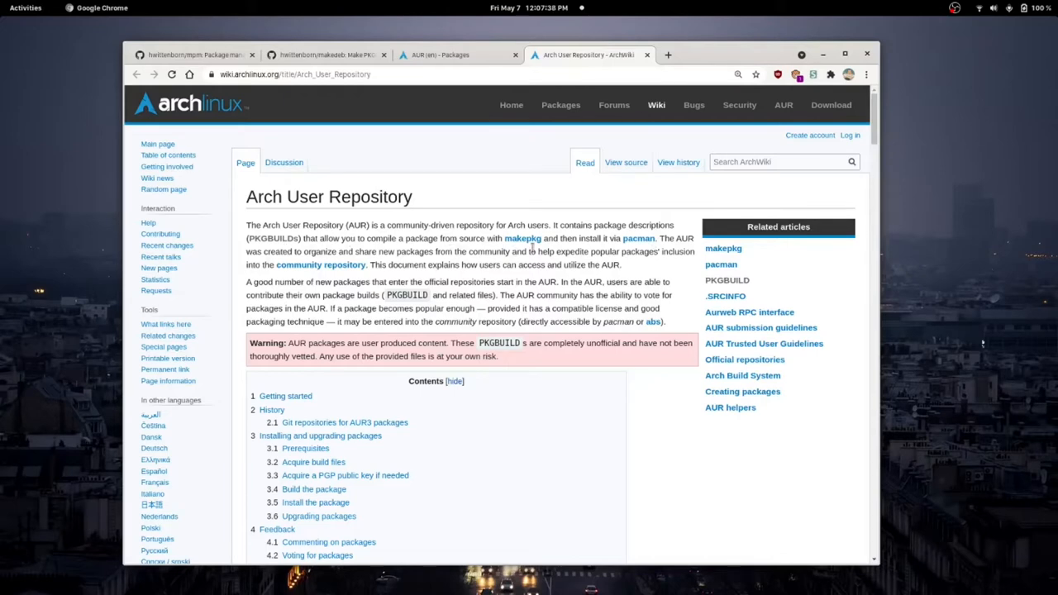
mouse_move(632, 436)
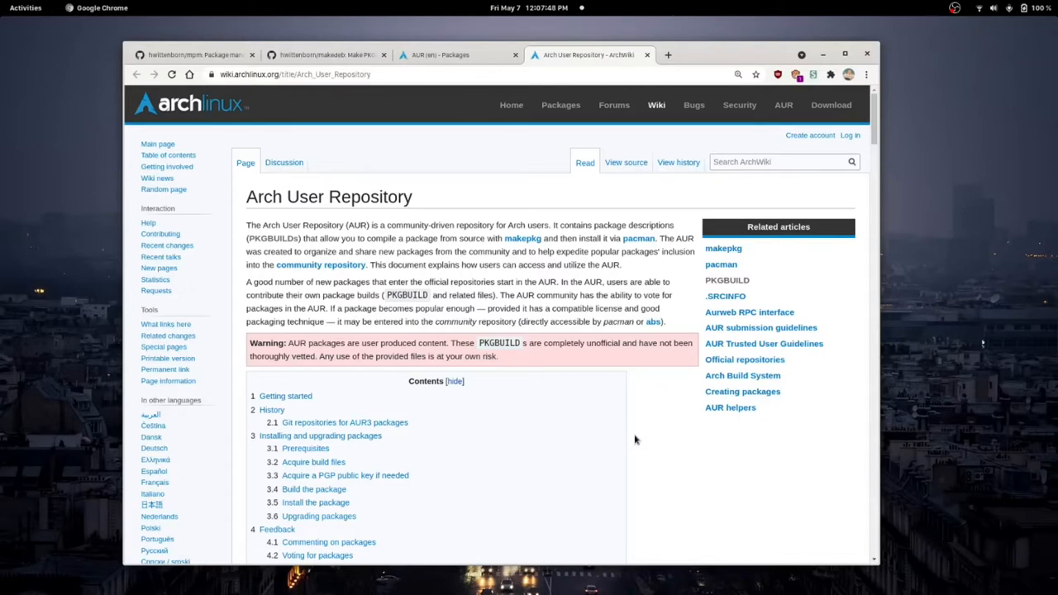
mouse_move(712, 8)
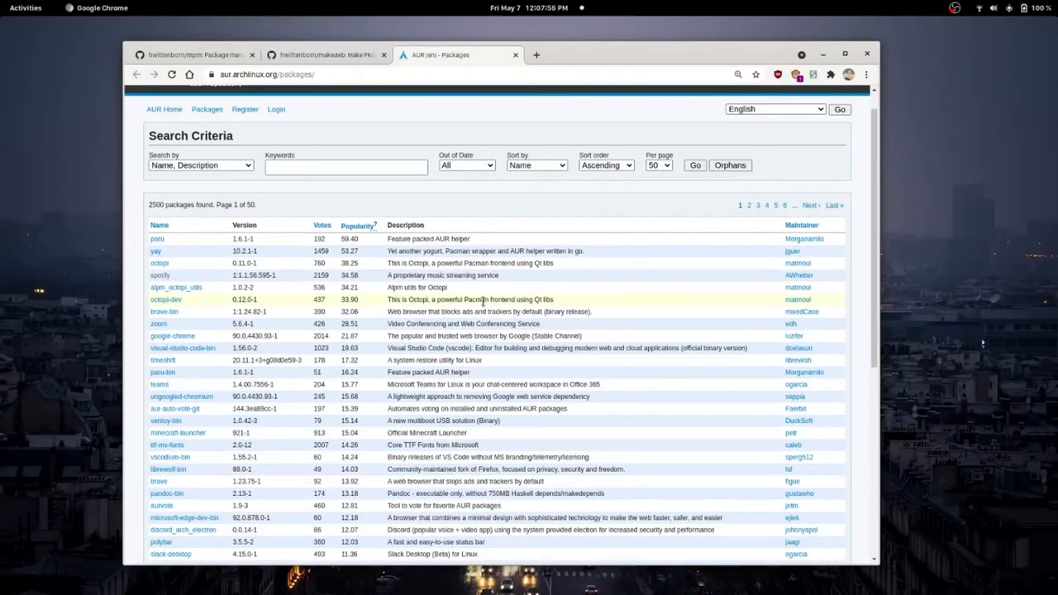
Browse the AUR popular packages list led by paru, yay and octopi.
scroll(up, 3)
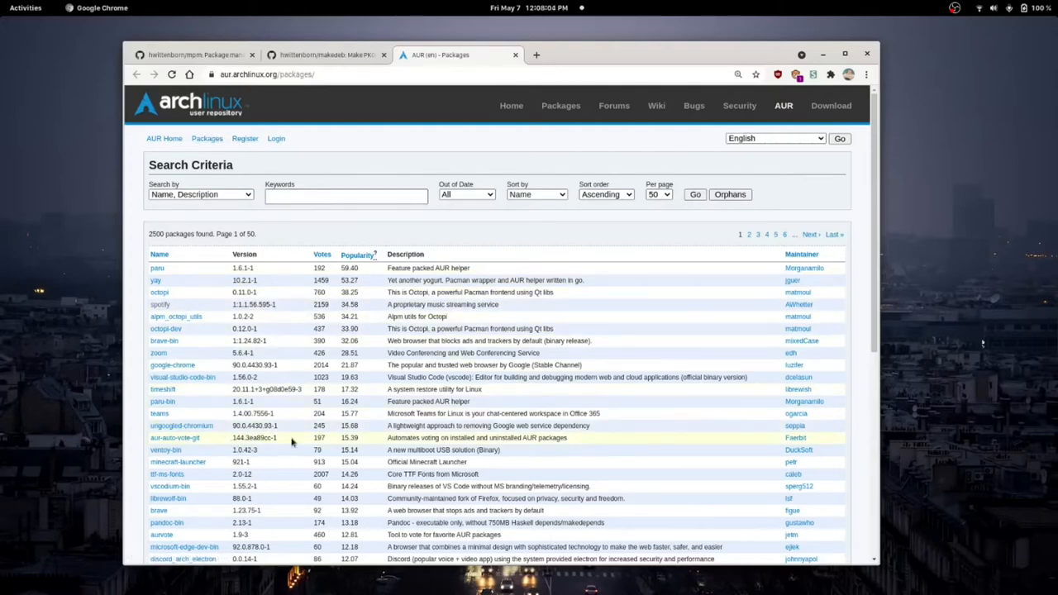
scroll(down, 3)
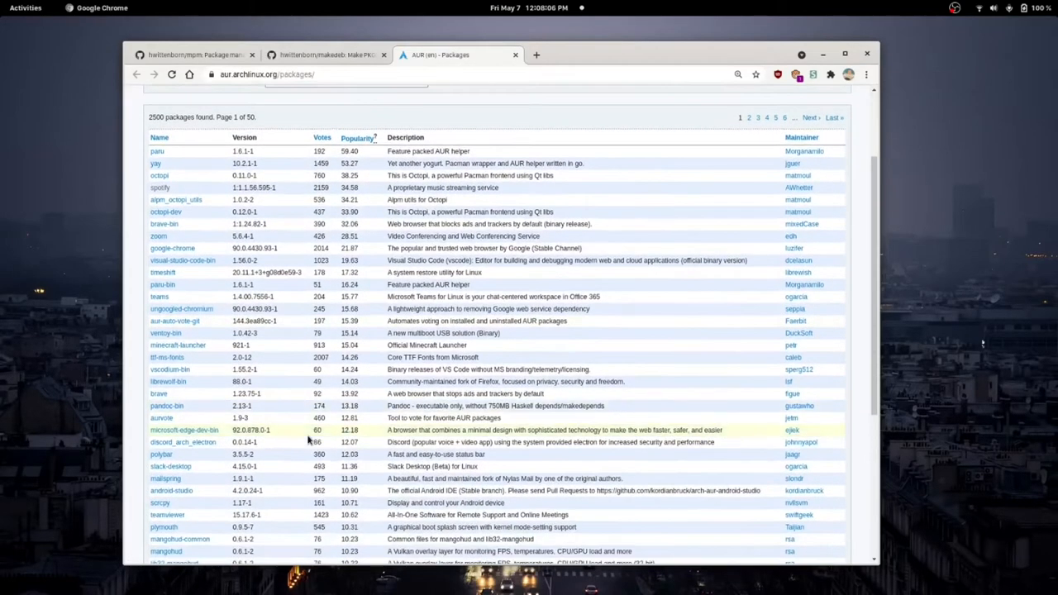
scroll(up, 3)
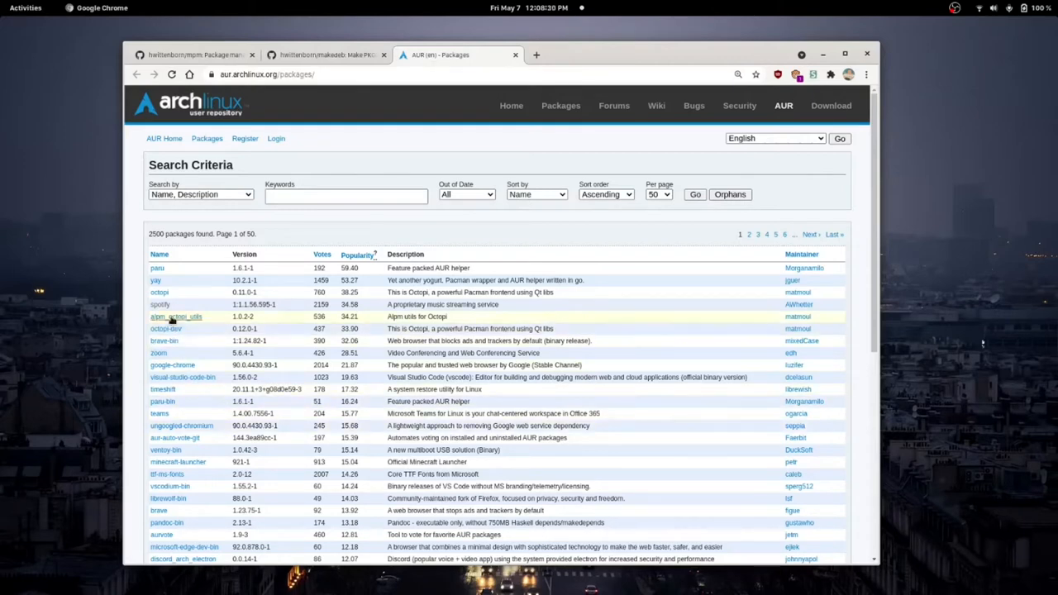
mouse_move(300, 280)
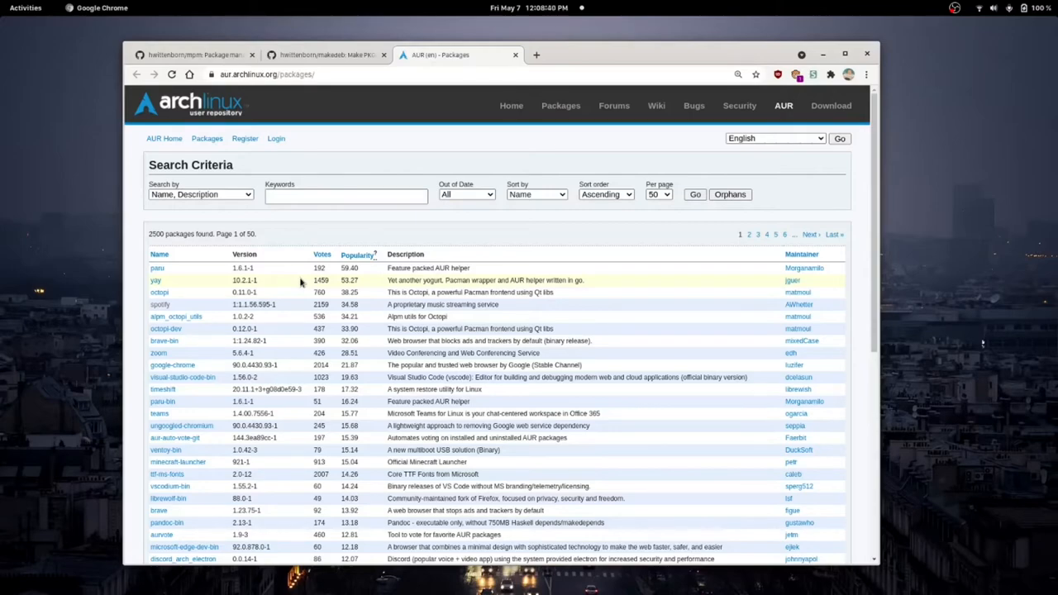
mouse_move(612, 58)
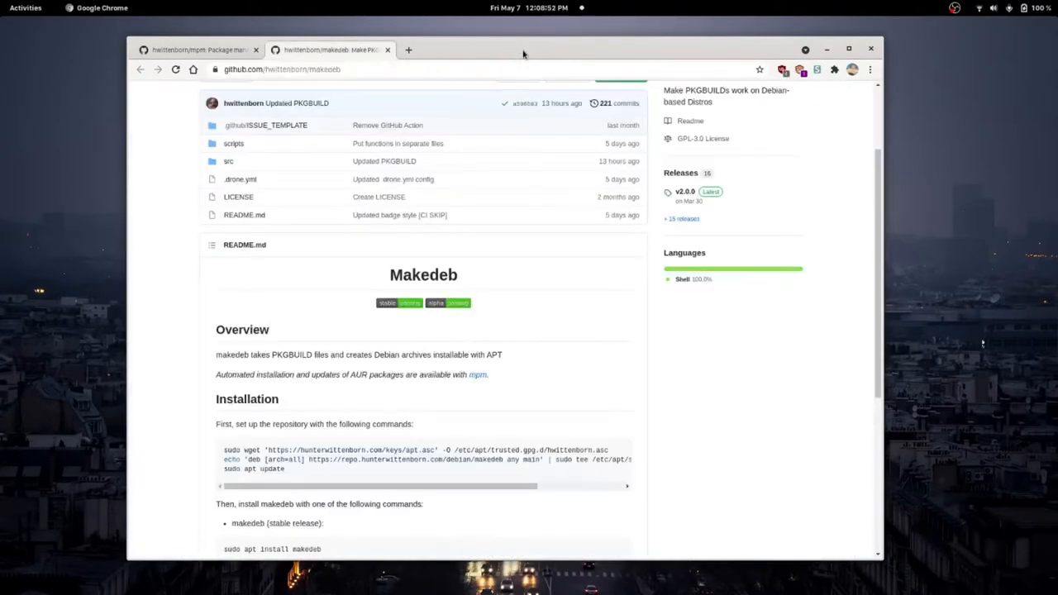
mouse_move(428, 287)
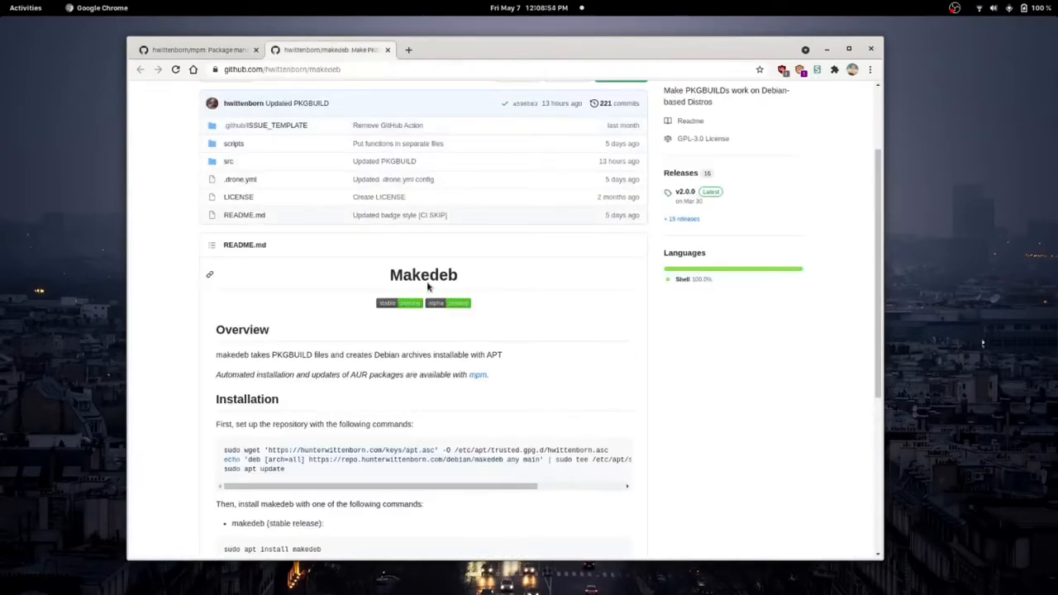
scroll(up, 3)
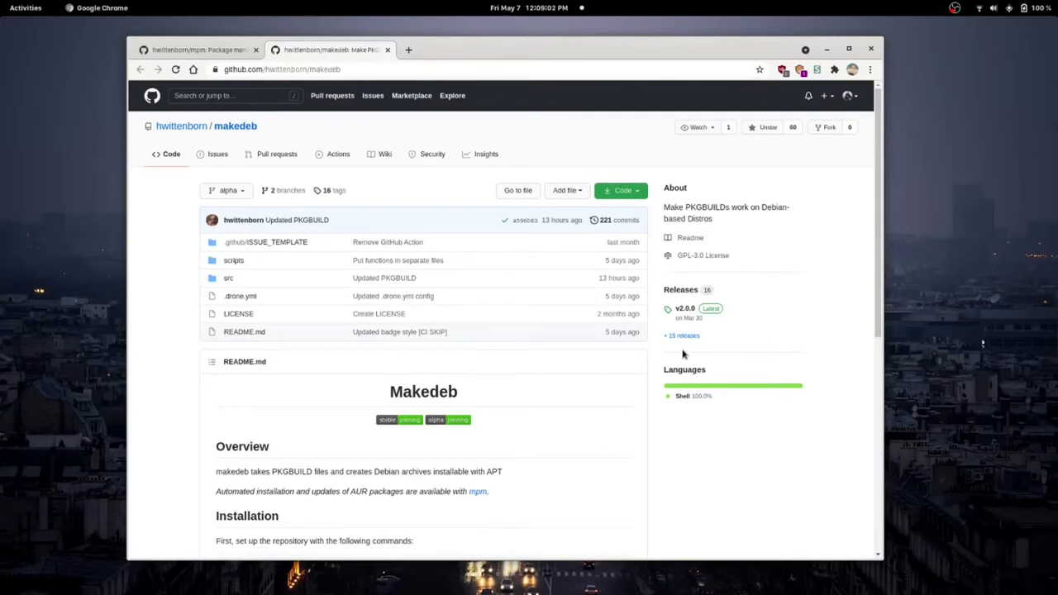
scroll(down, 3)
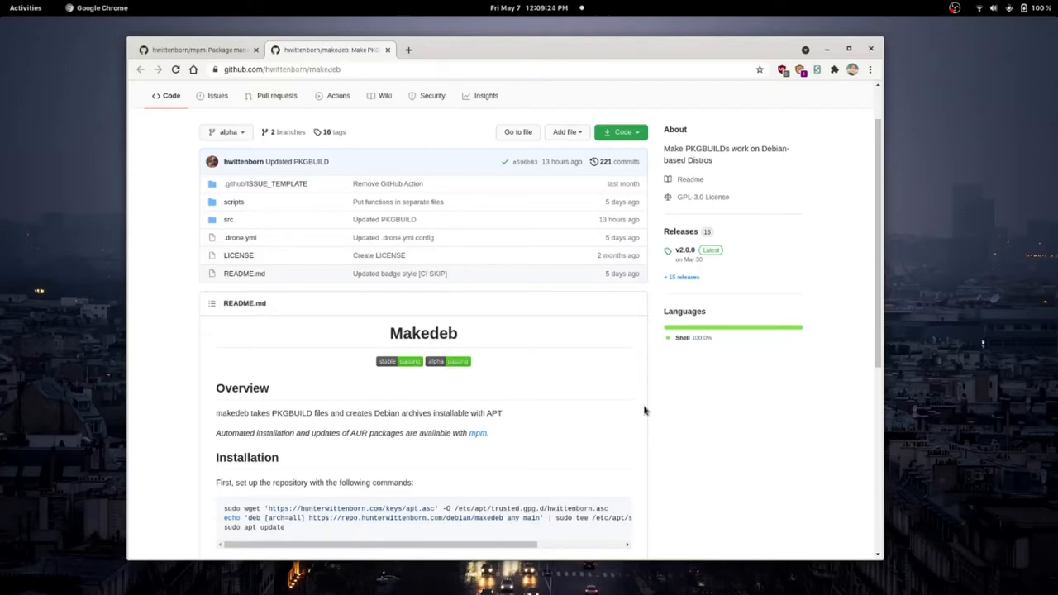
scroll(down, 3)
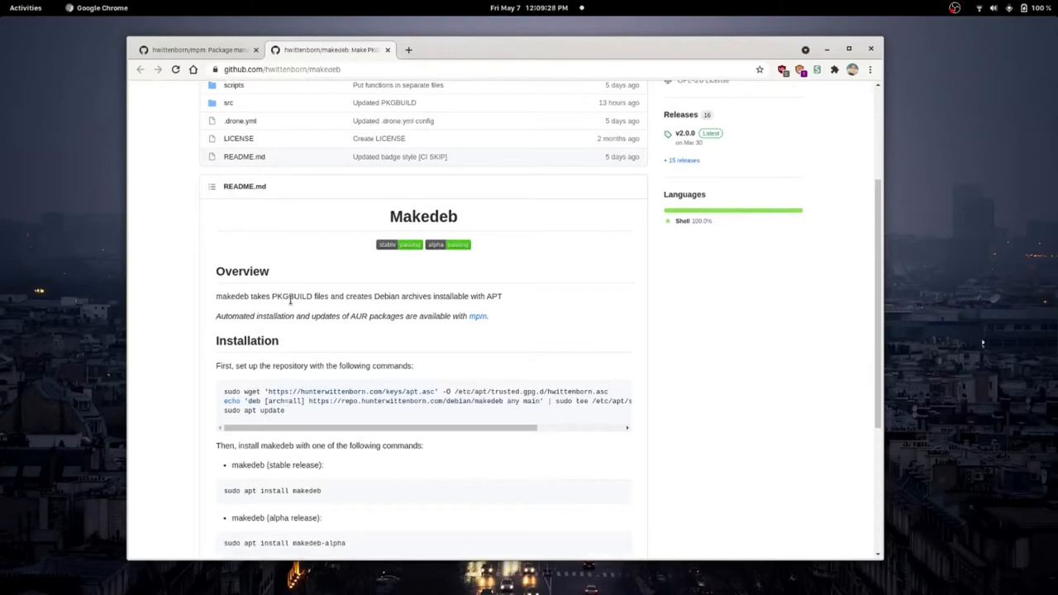
mouse_move(350, 364)
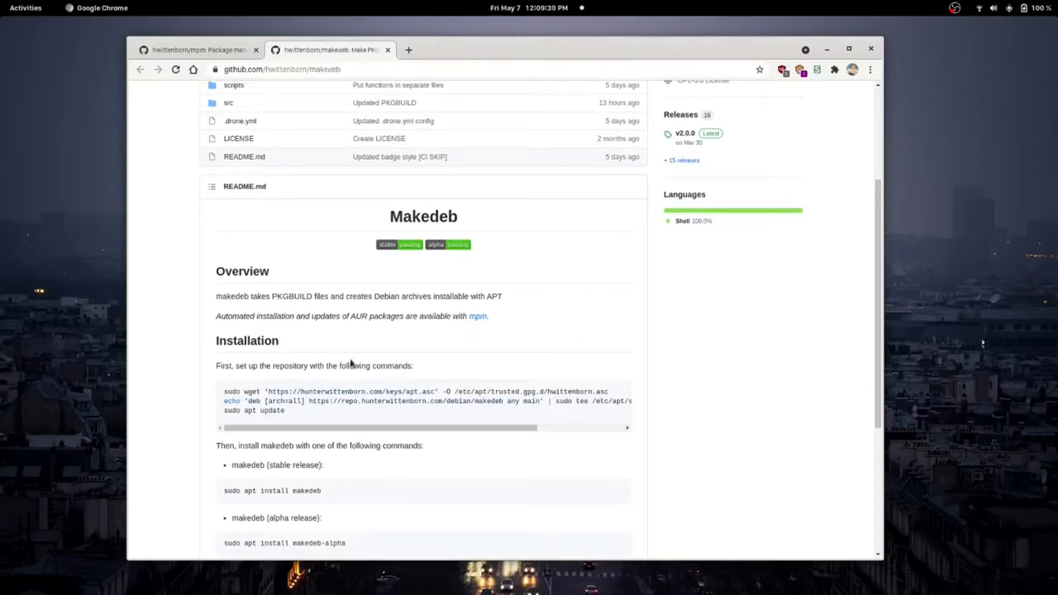
mouse_move(397, 314)
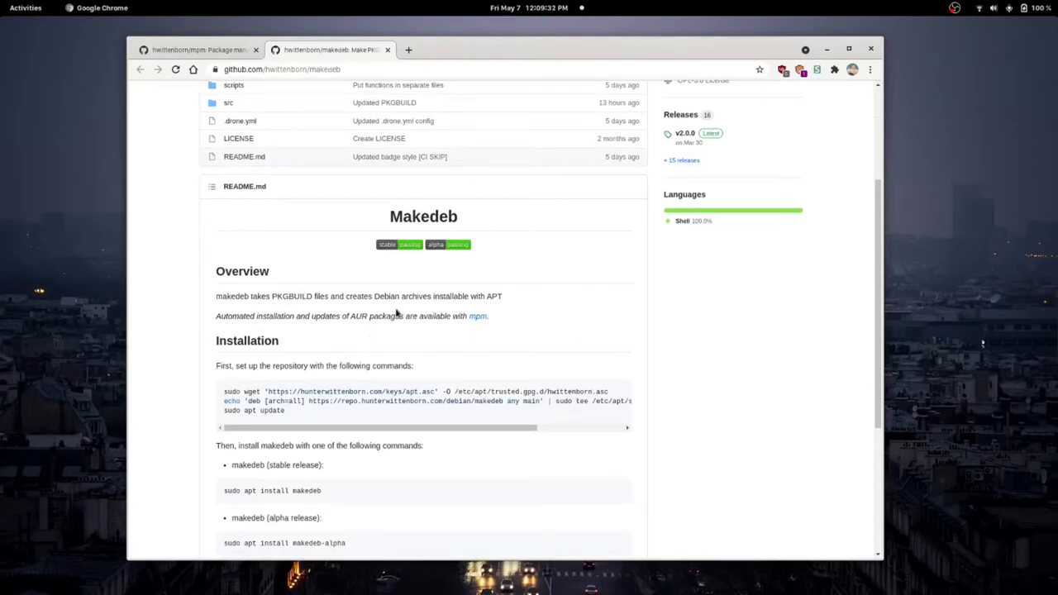
scroll(down, 3)
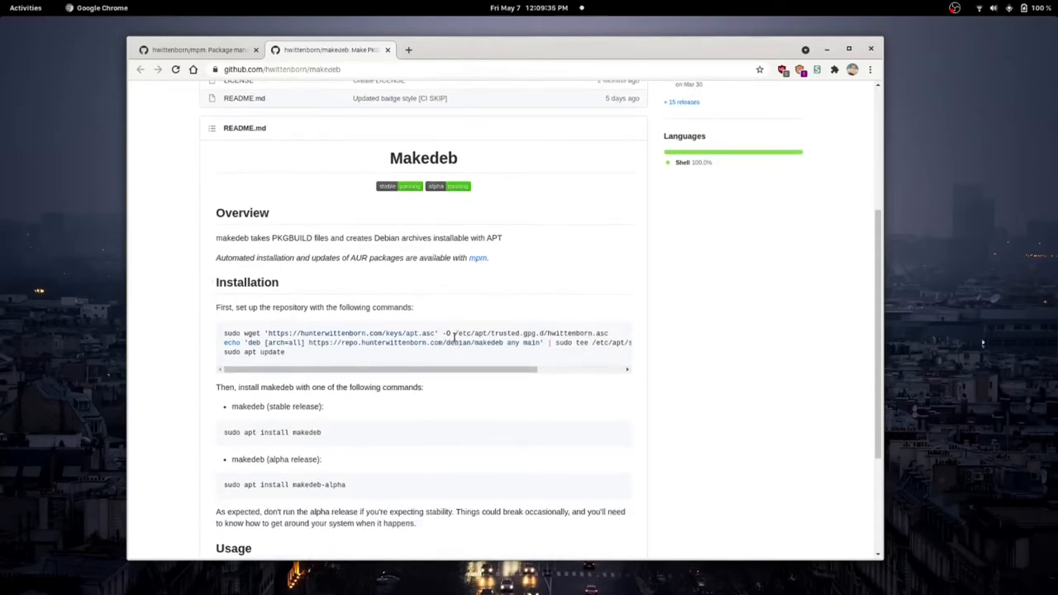
mouse_move(509, 247)
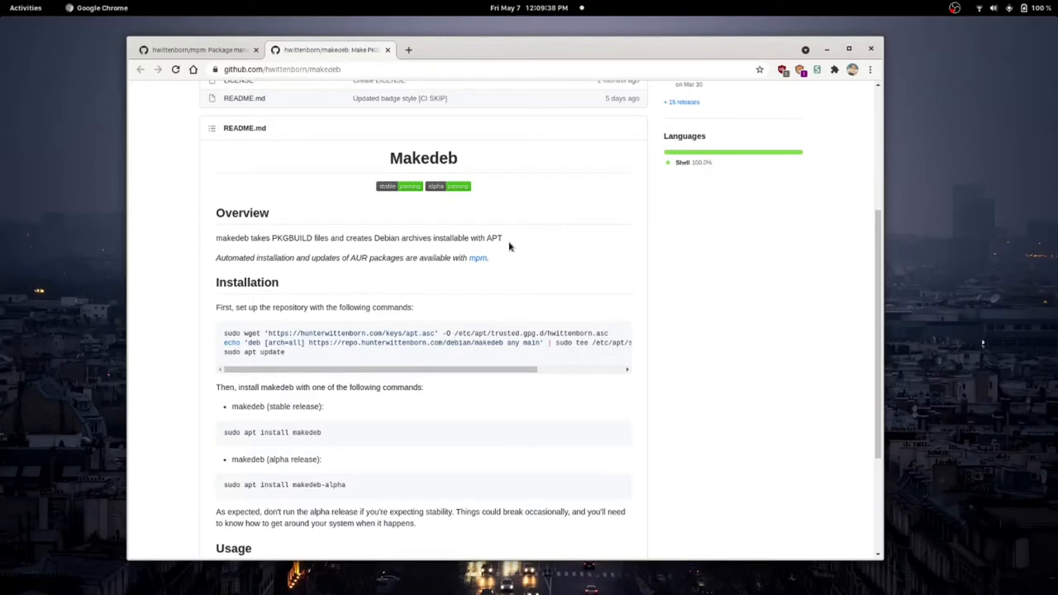
scroll(down, 3)
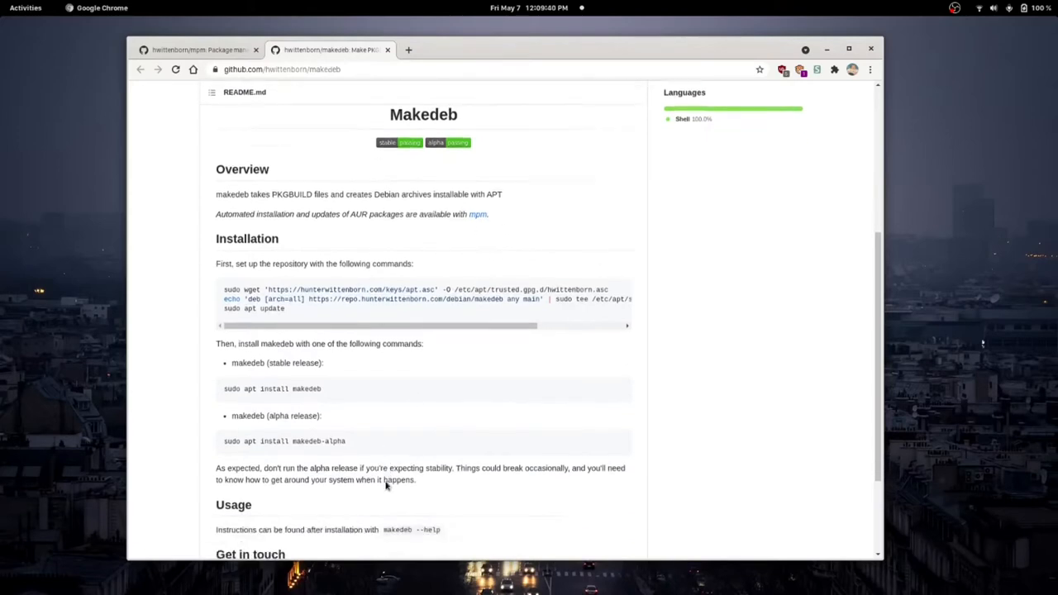
scroll(down, 3)
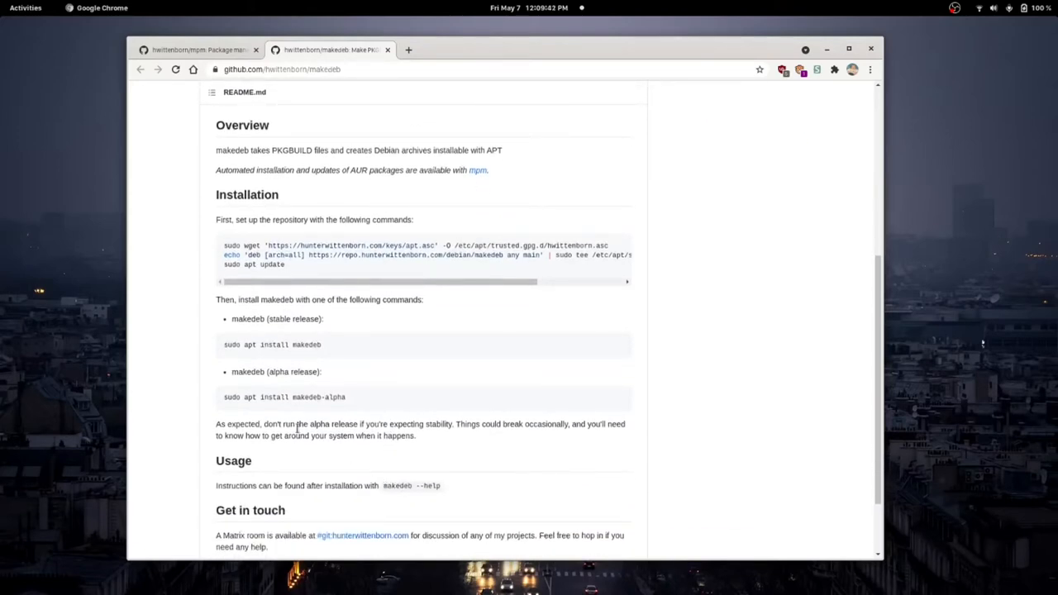
scroll(down, 3)
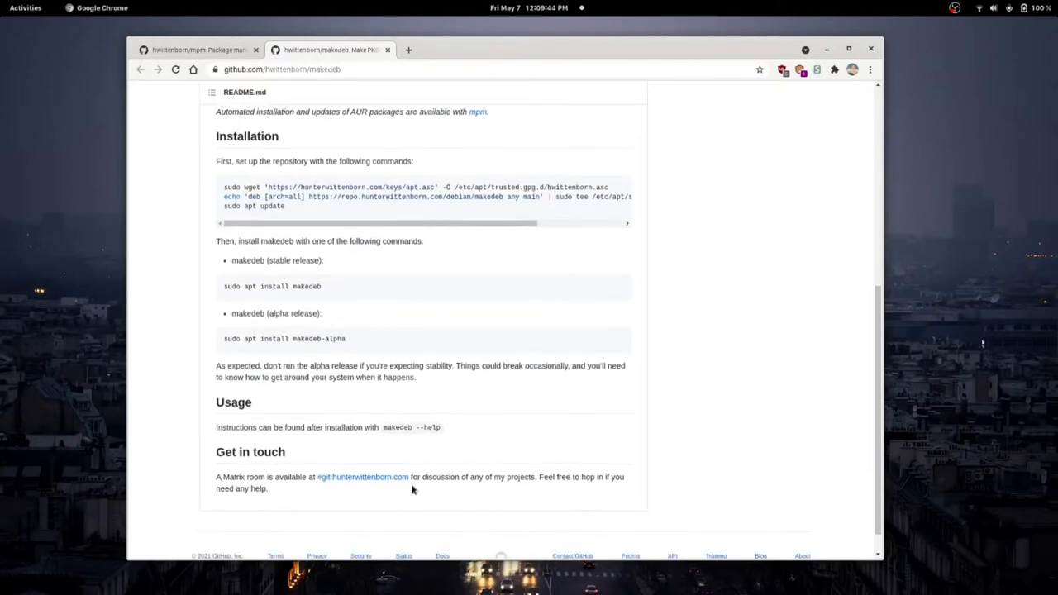
scroll(up, 3)
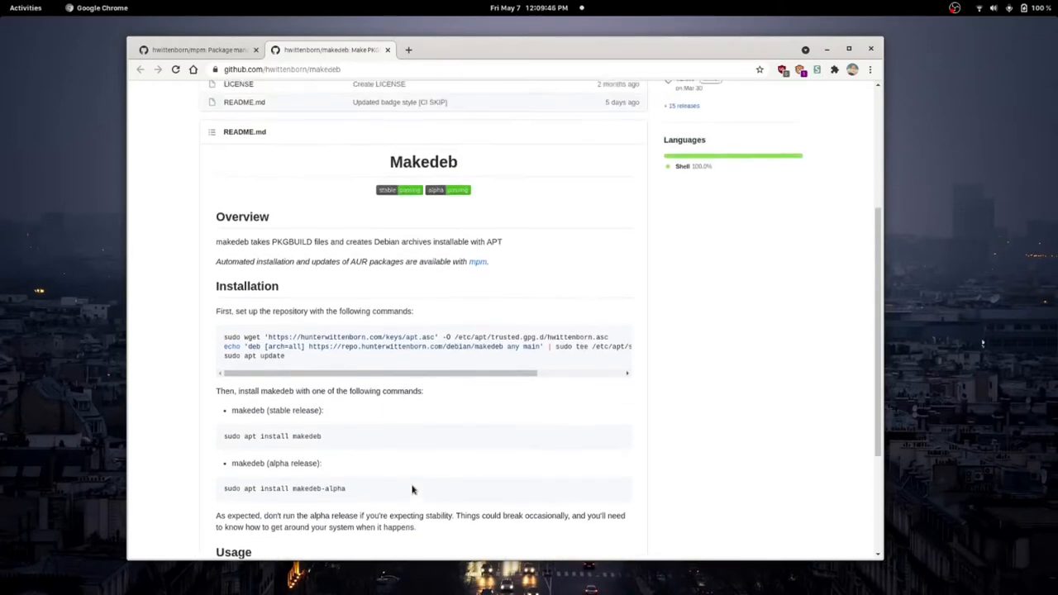
scroll(up, 3)
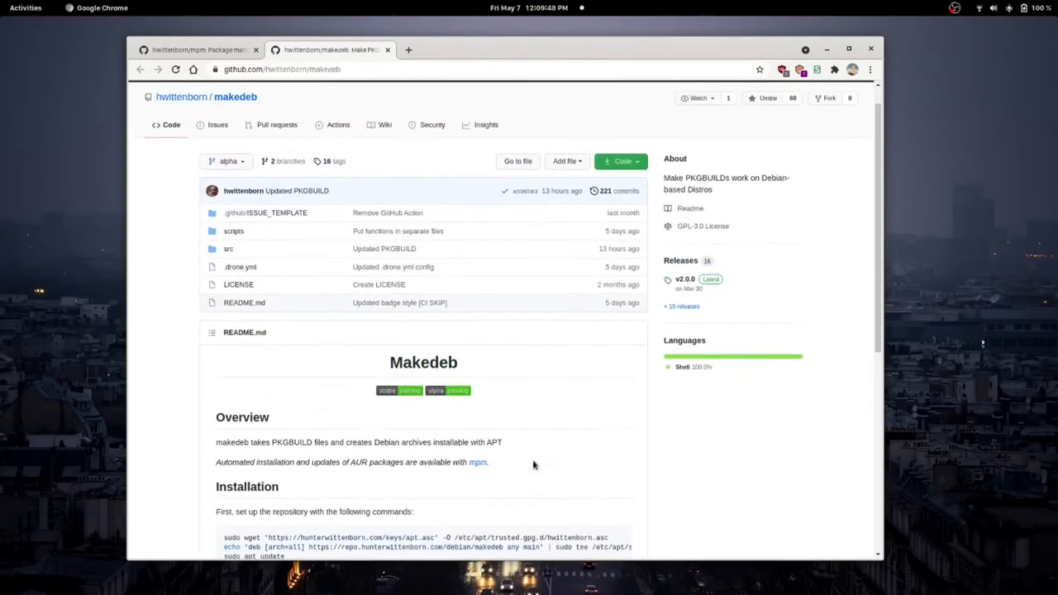
mouse_move(496, 484)
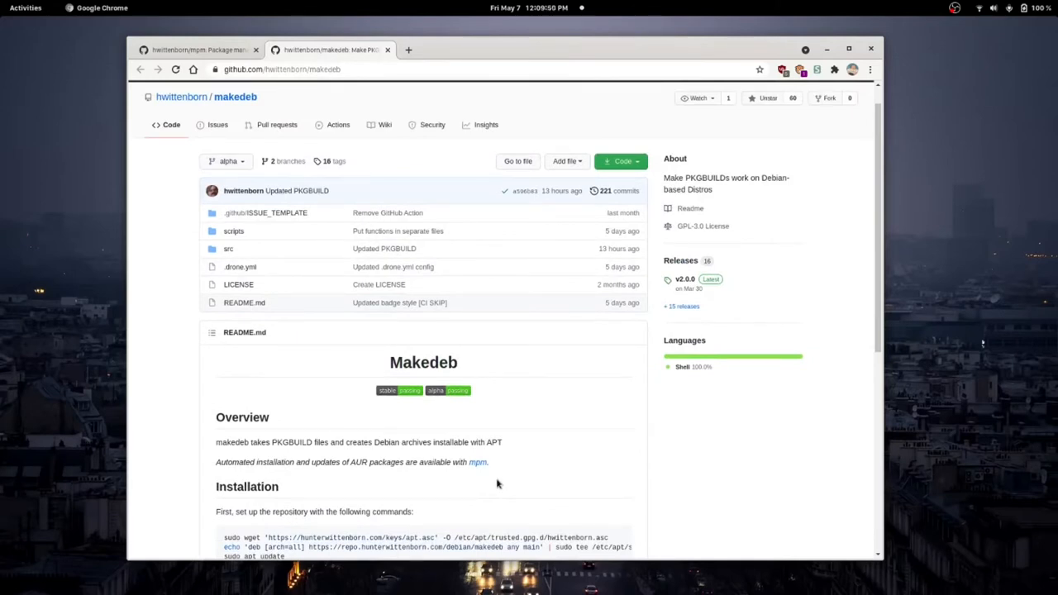
scroll(down, 3)
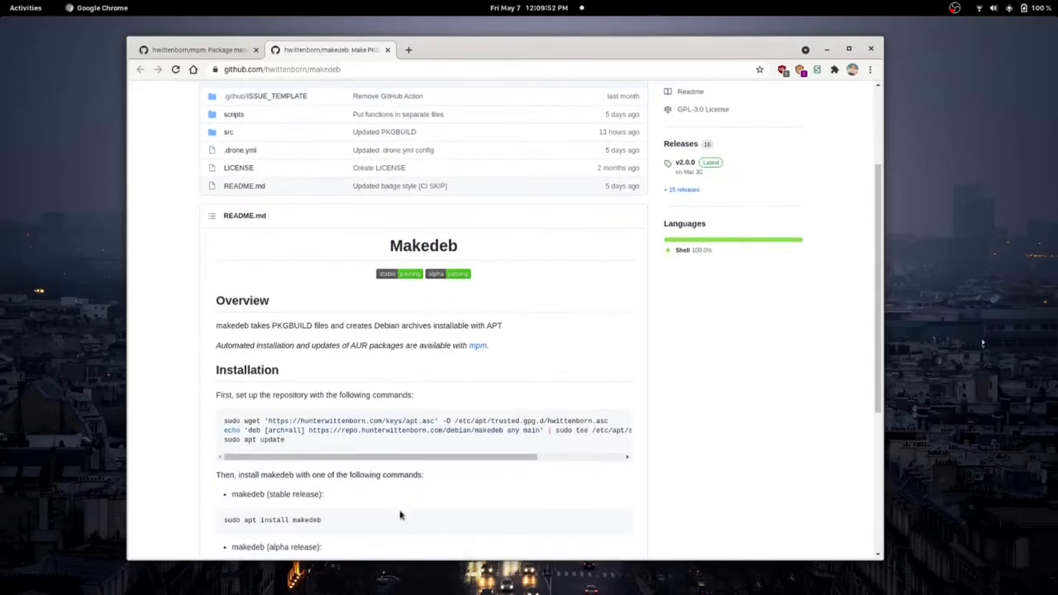
scroll(down, 3)
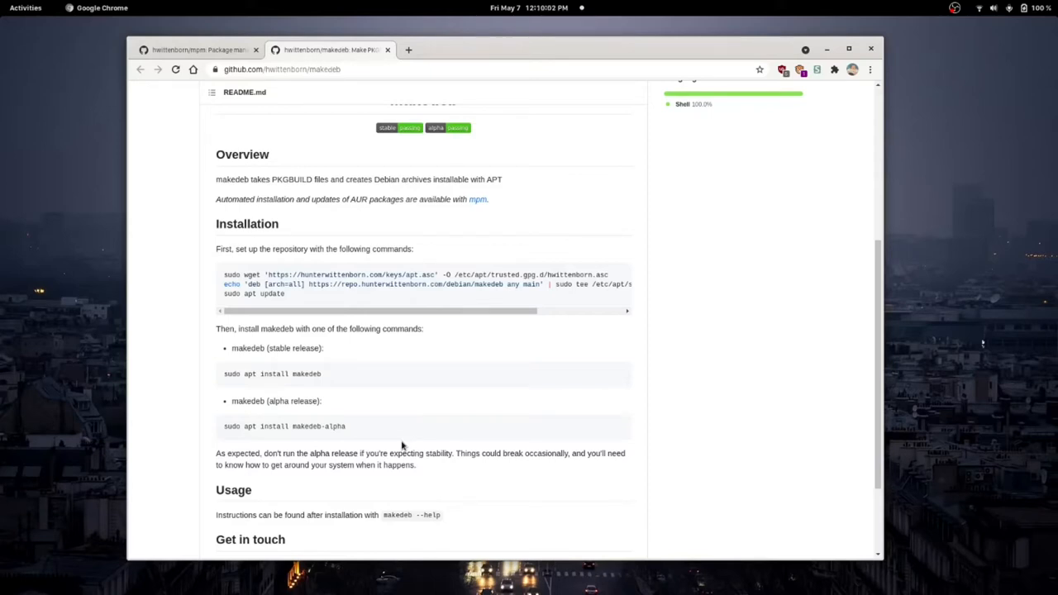
scroll(down, 3)
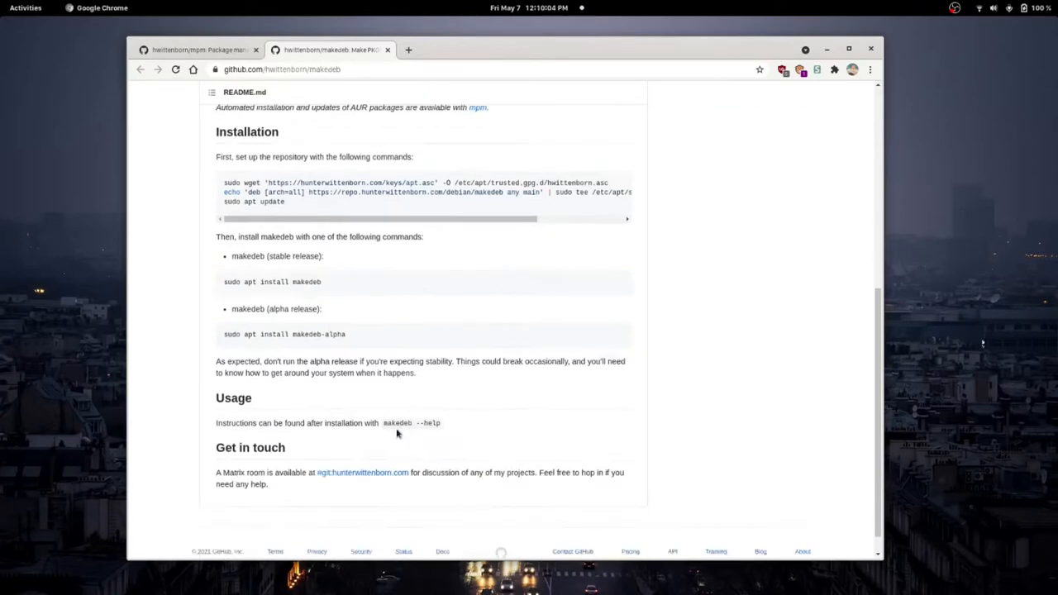
scroll(up, 3)
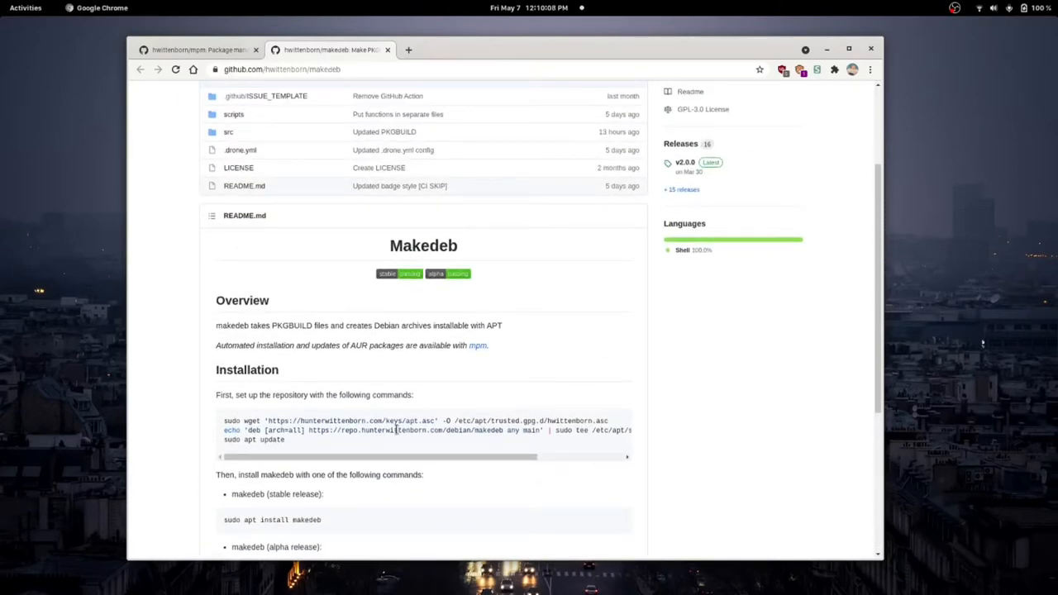
mouse_move(375, 368)
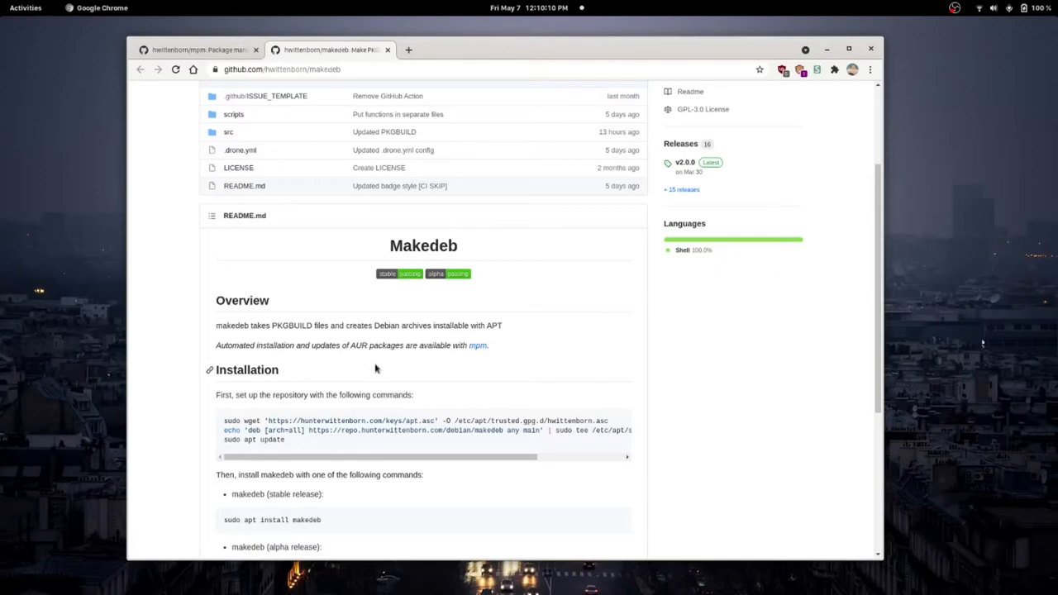
mouse_move(462, 114)
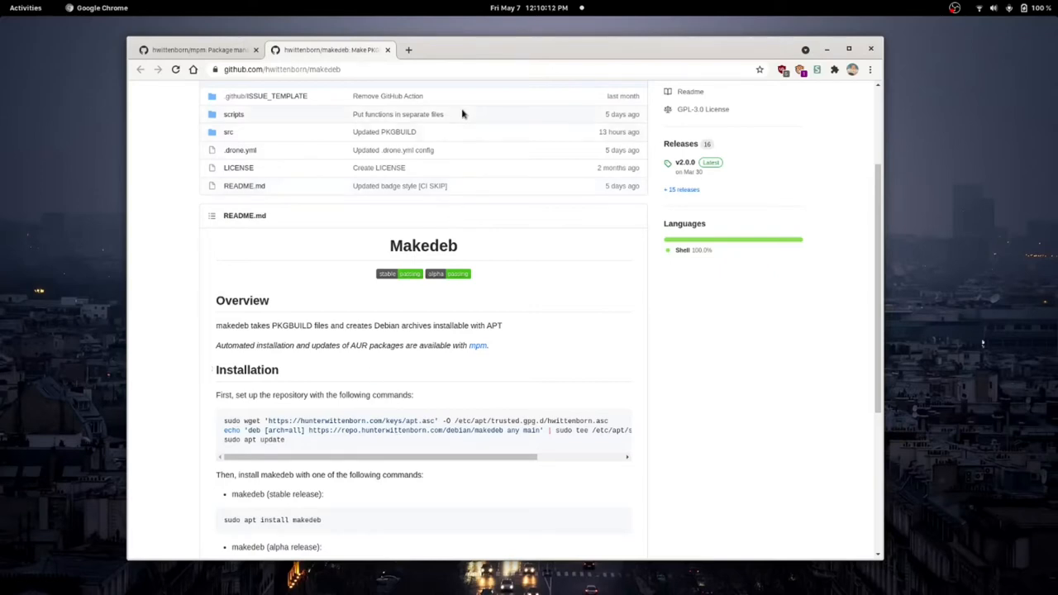
mouse_move(205, 351)
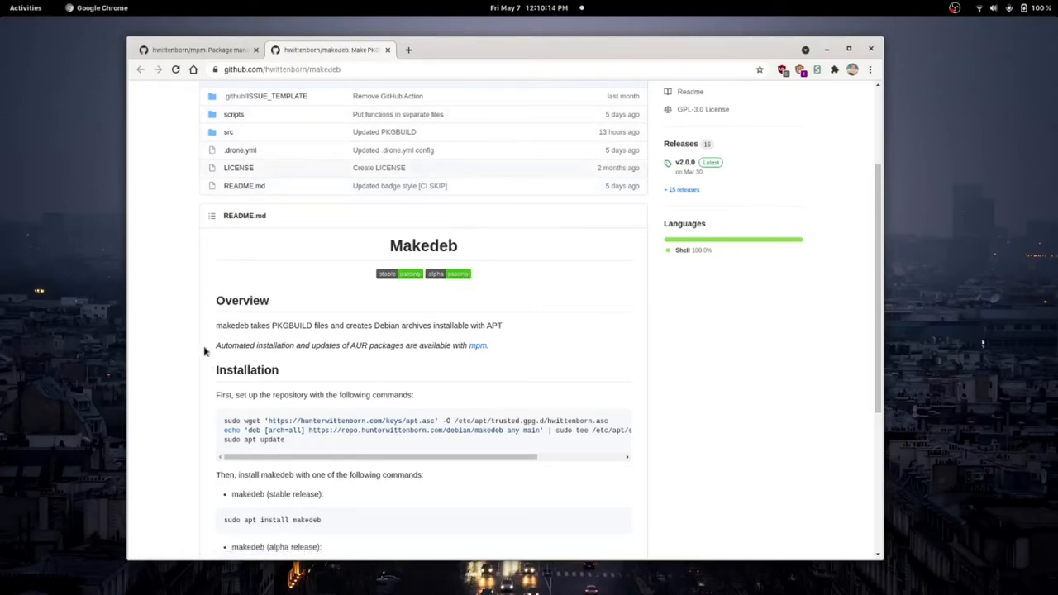
mouse_move(264, 354)
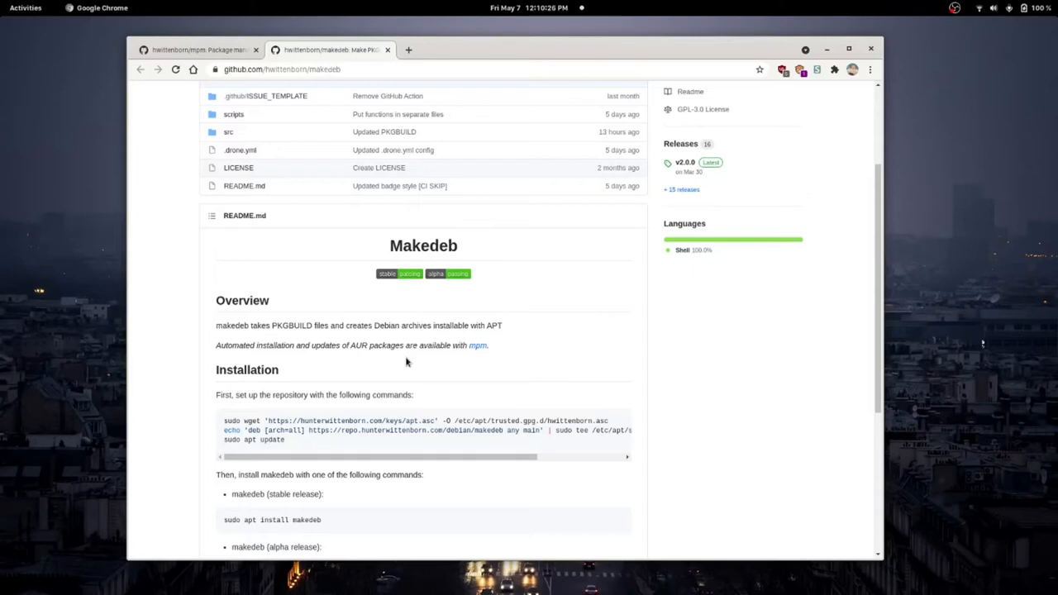
mouse_move(412, 91)
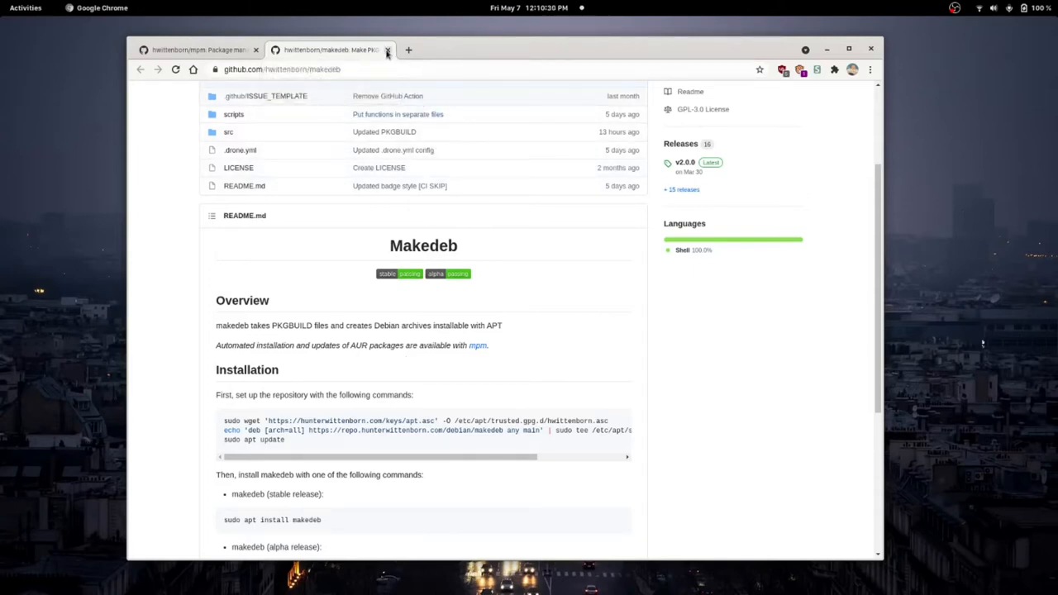
Close the makedeb tab and scroll the mpm README to its install commands.
click(387, 50)
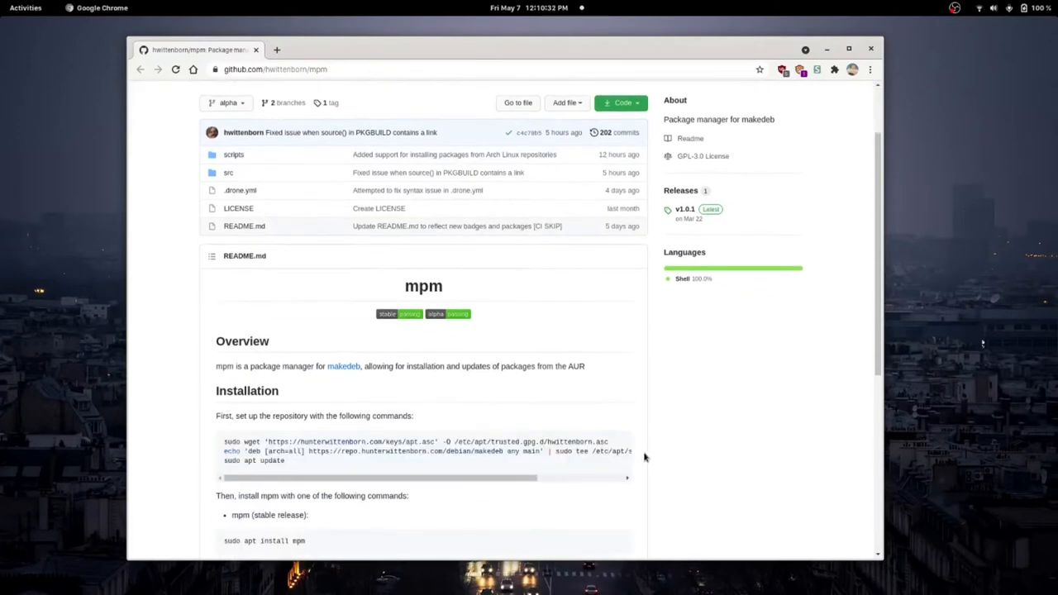
scroll(down, 3)
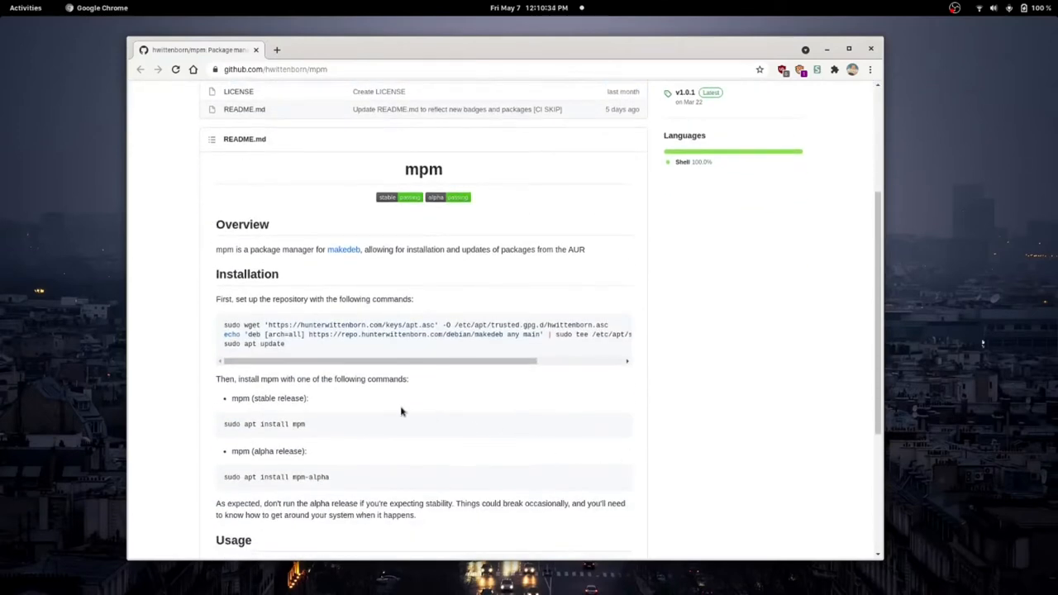
mouse_move(398, 411)
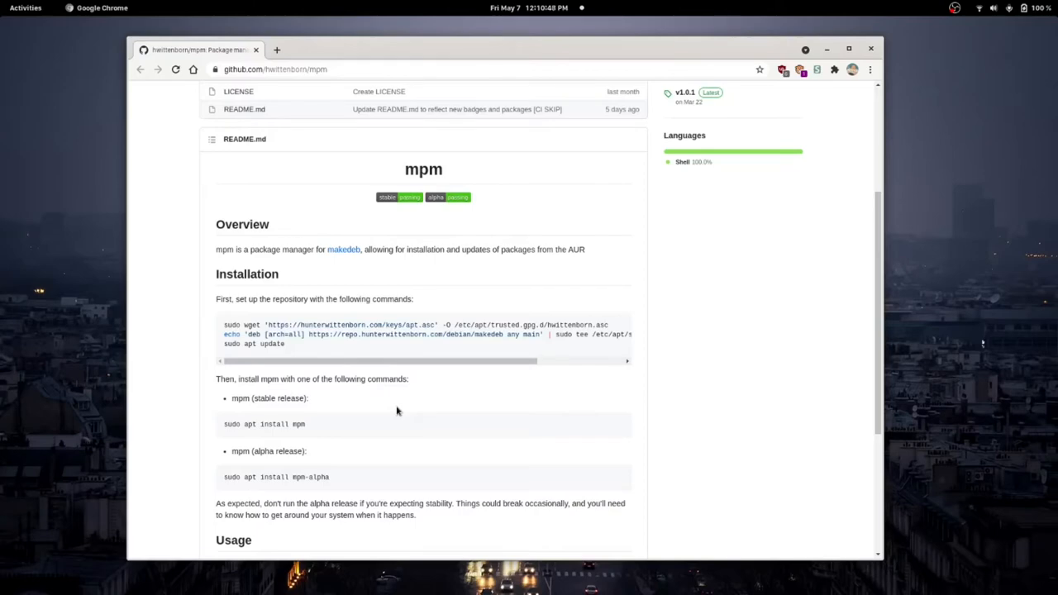
mouse_move(530, 300)
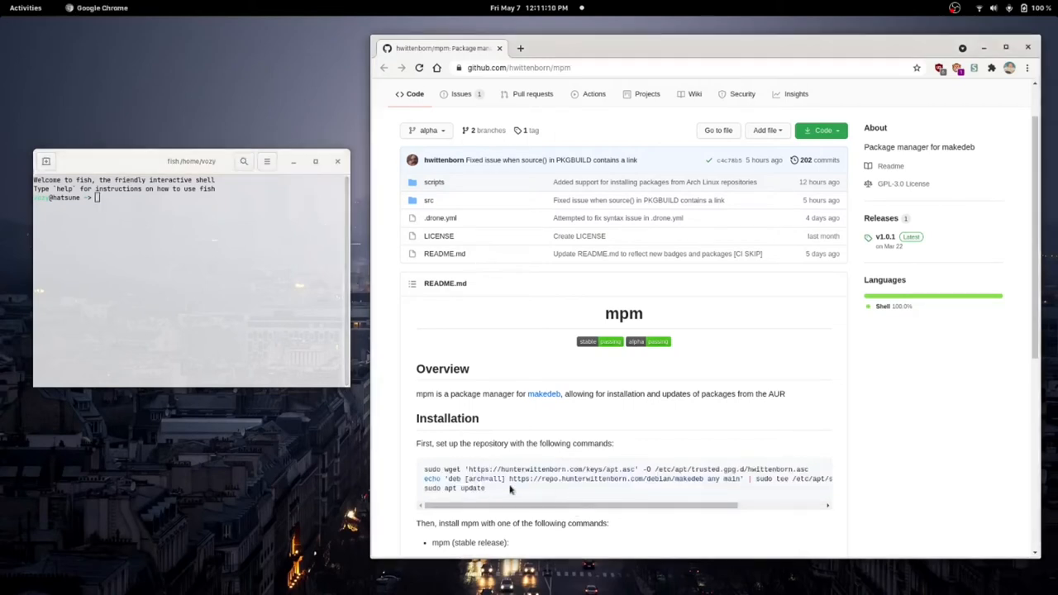
Add the hunterwittenborn repository, run apt update, and install mpm-alpha 2.0.1-1.
scroll(down, 3)
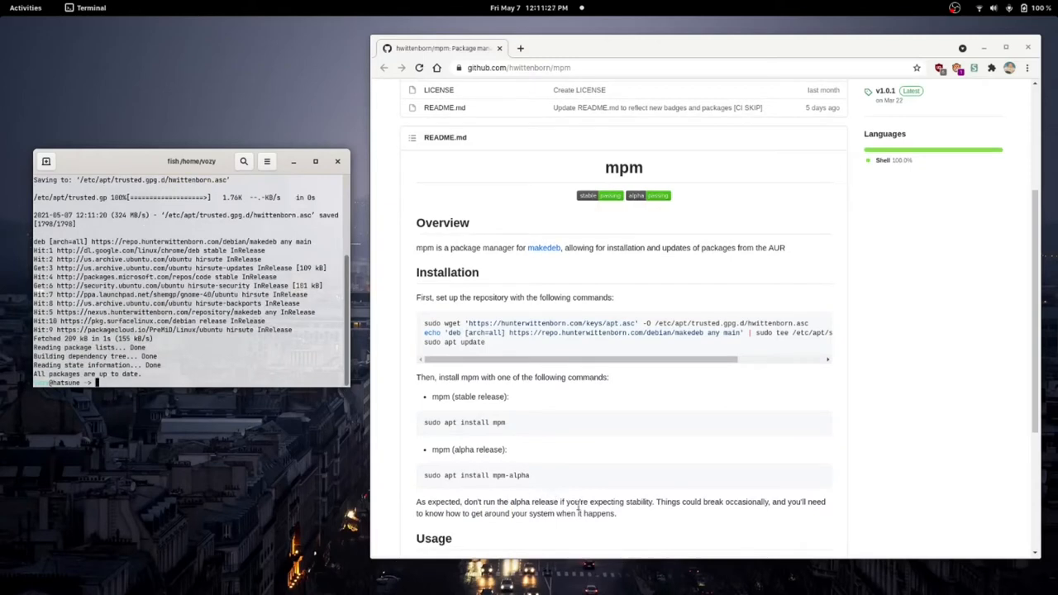
mouse_move(677, 523)
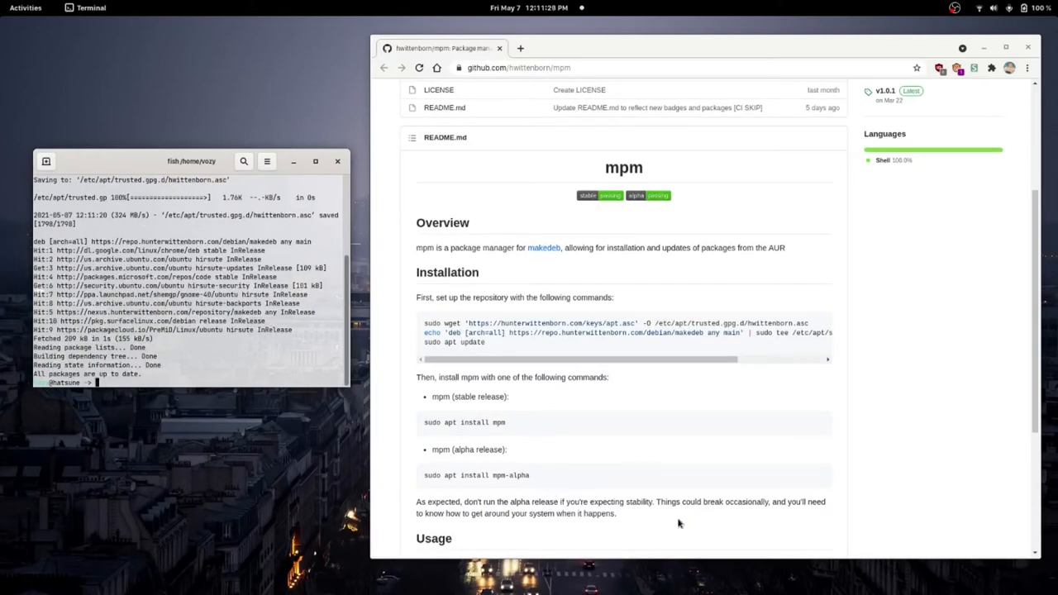
scroll(down, 3)
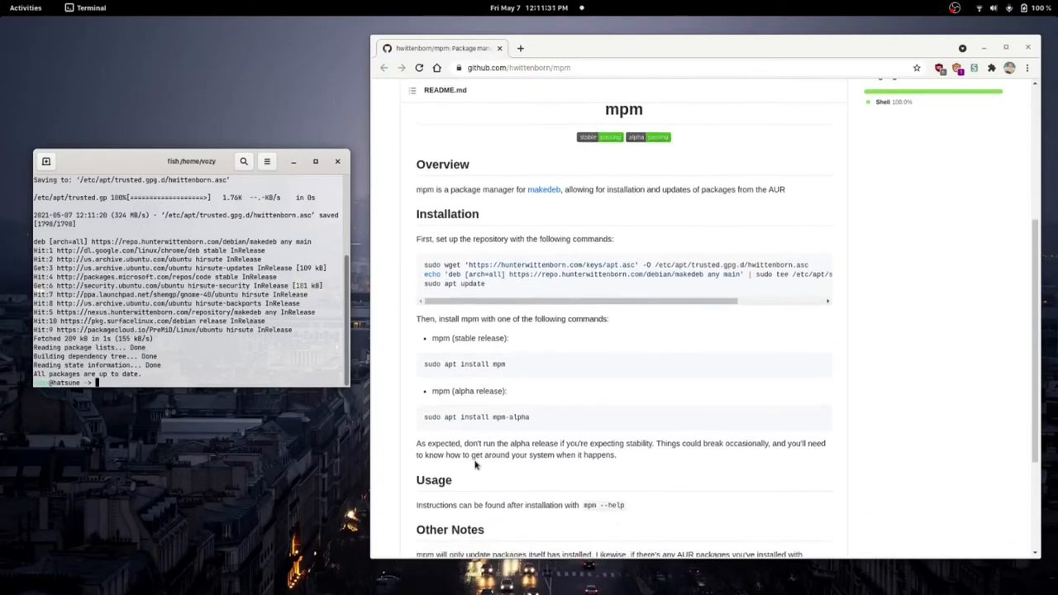
scroll(down, 3)
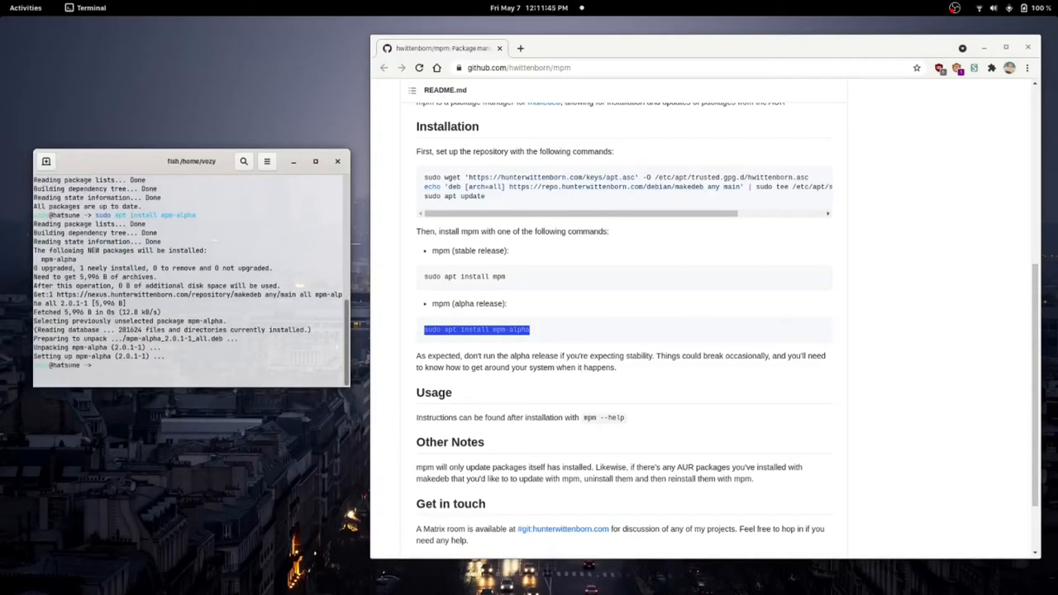
click(198, 376)
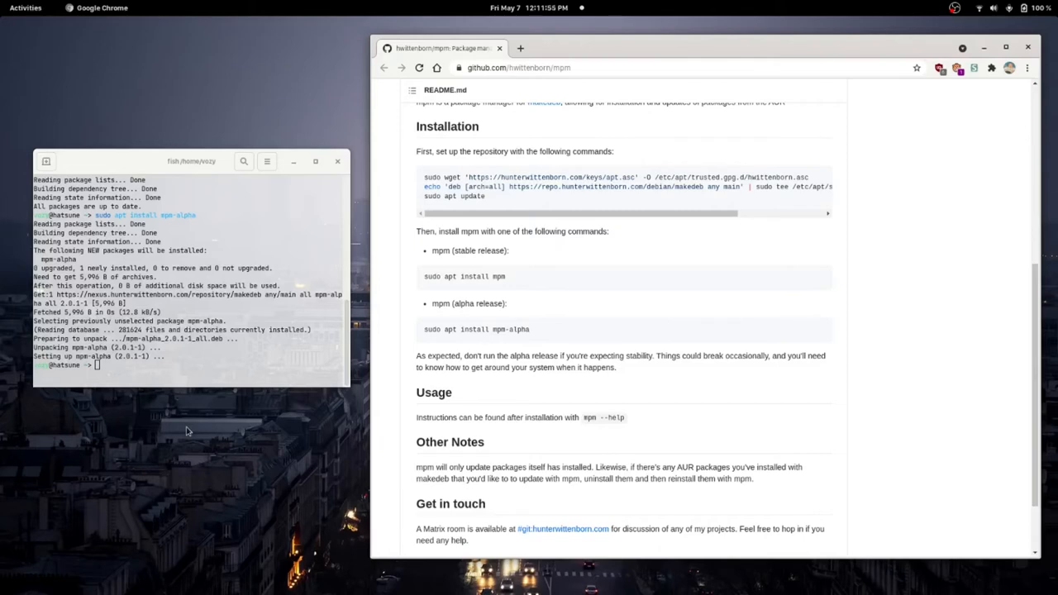
scroll(down, 3)
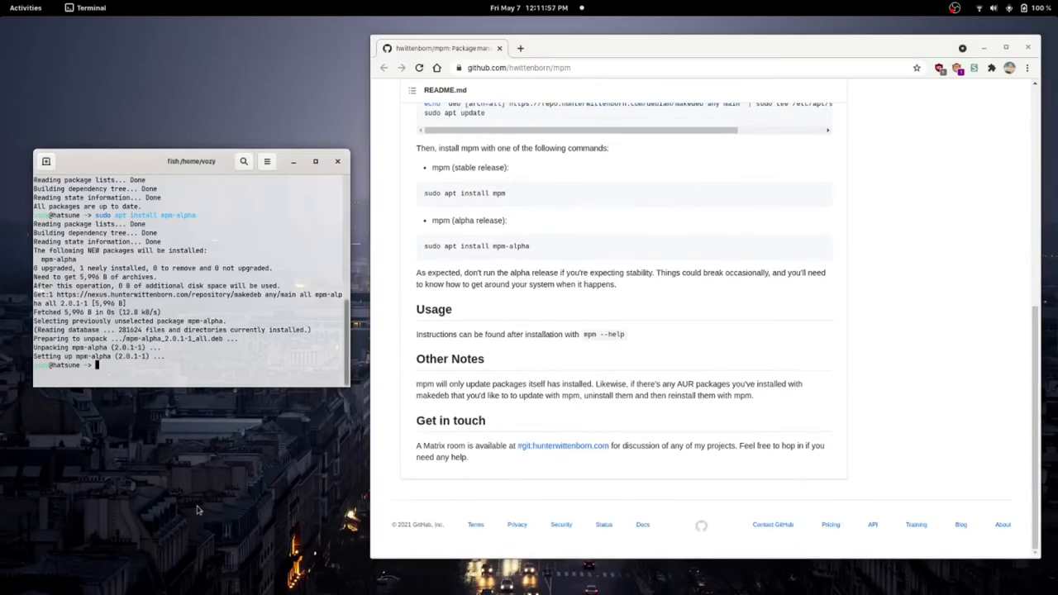
Run mpm install spotify, review its PKGBUILD, and watch the build fail downloading.
text(mpm install spotify)
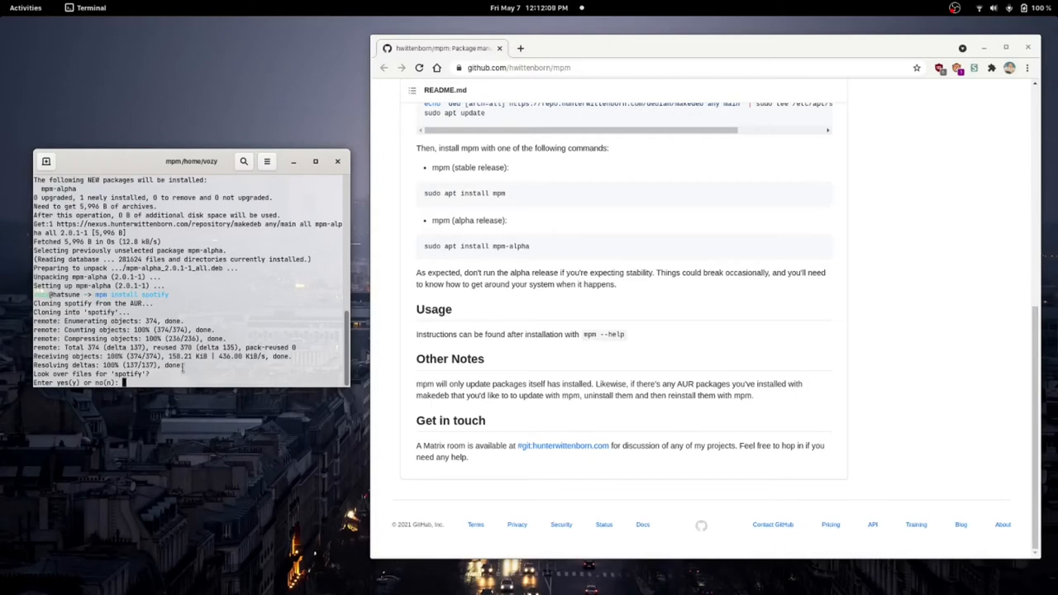
text(y)
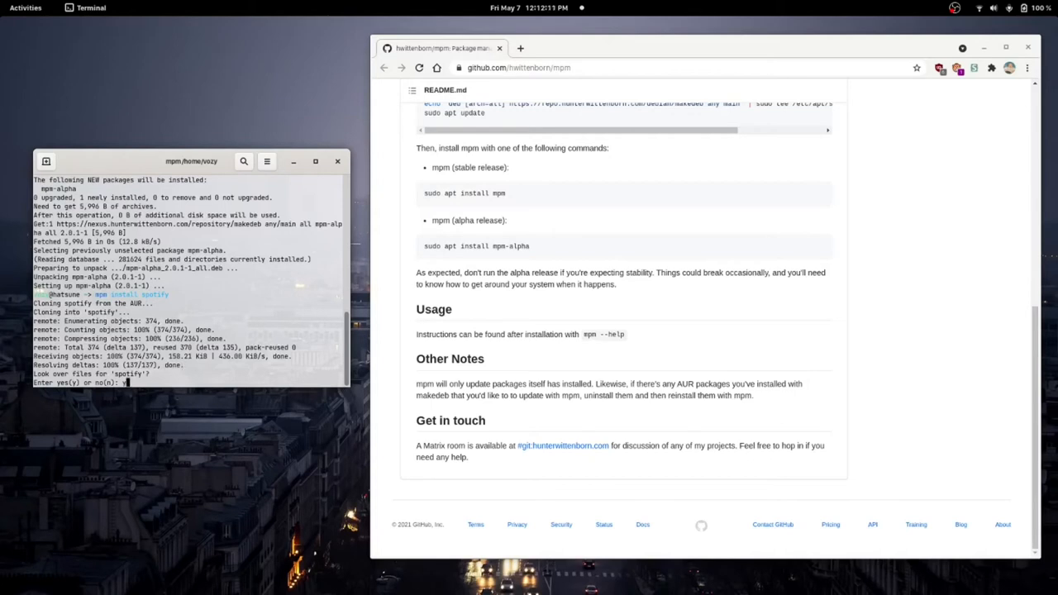
text(y)
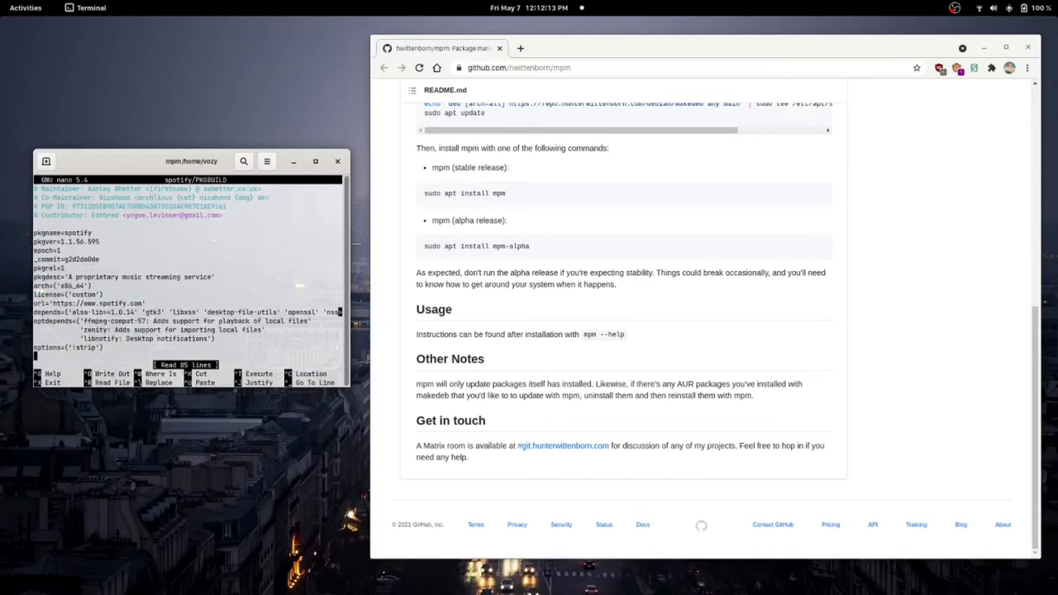
scroll(down, 3)
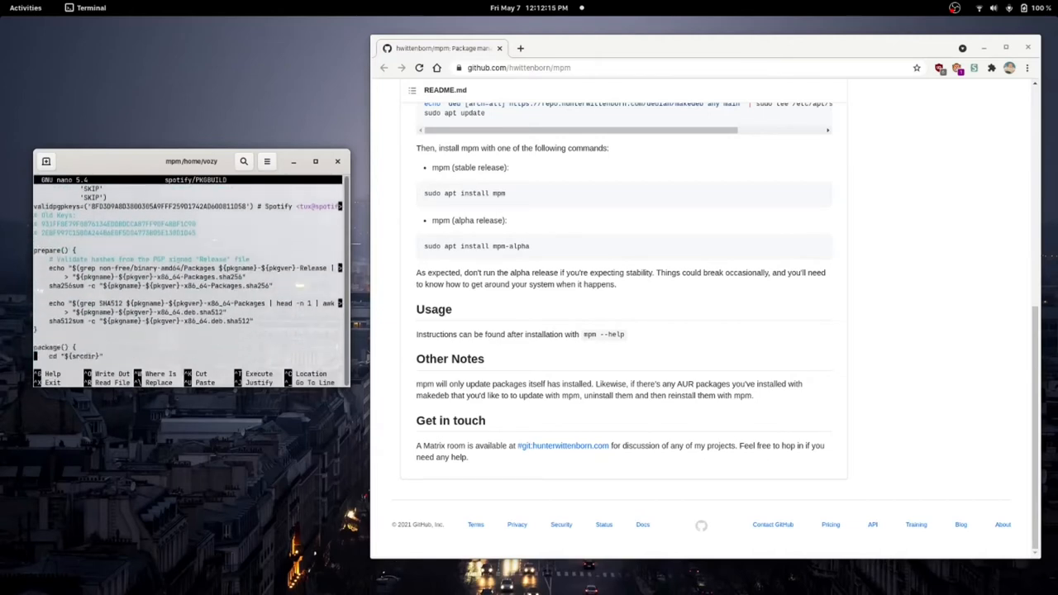
scroll(down, 3)
text(n)
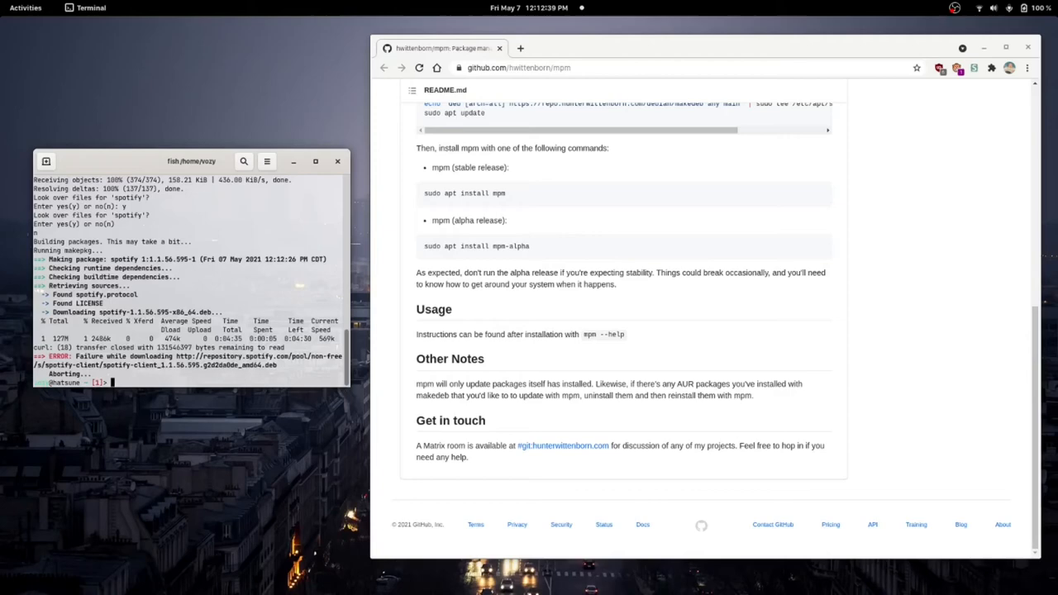
Remove the existing neofetch package with sudo apt remove neofetch.
scroll(up, 3)
text(sudo apt remove)
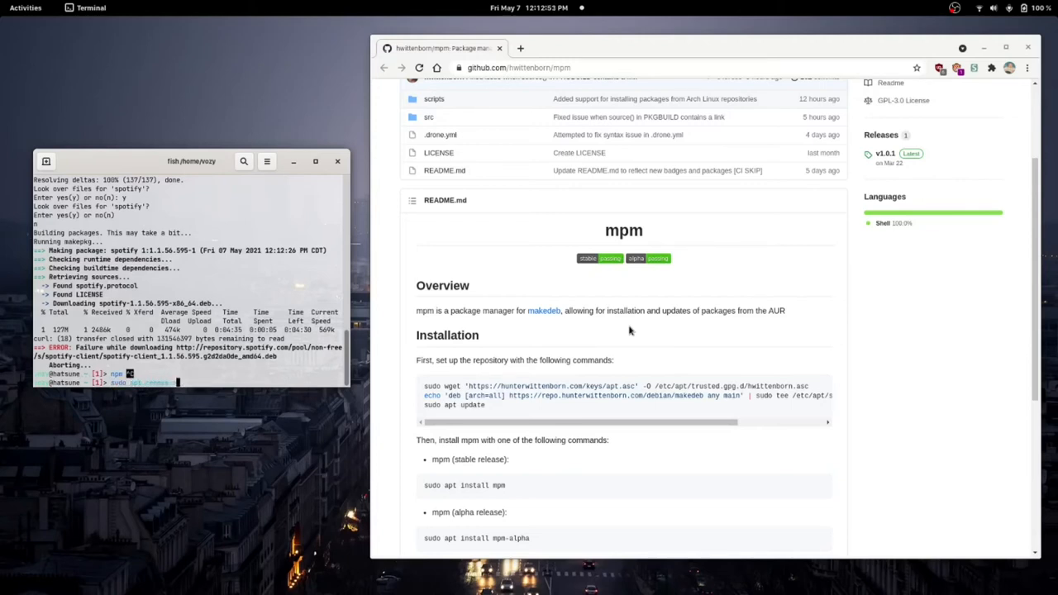
text( neofetch)
key(Return)
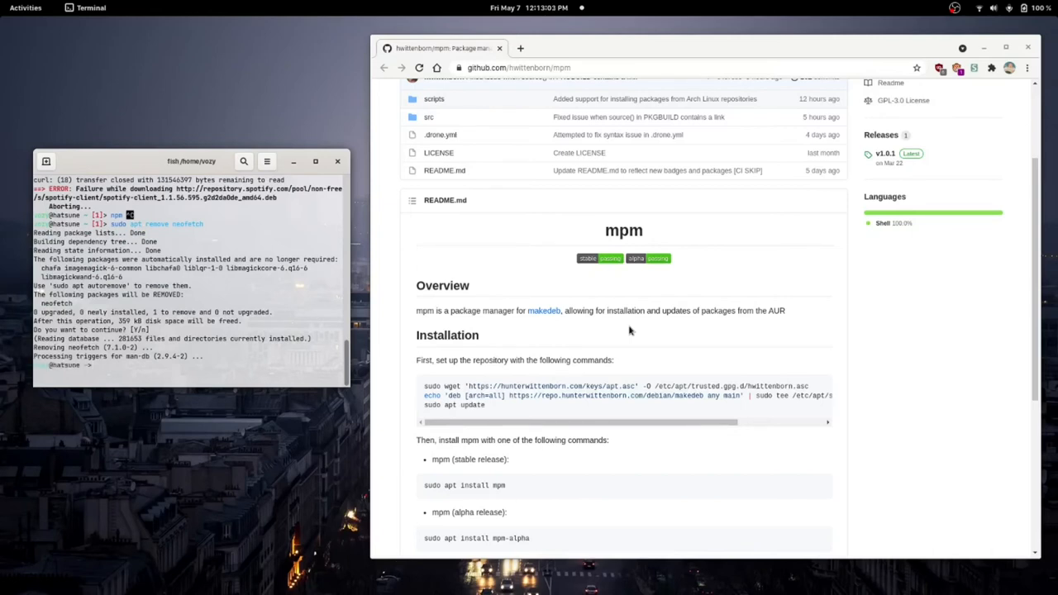
text(mpm install spotify)
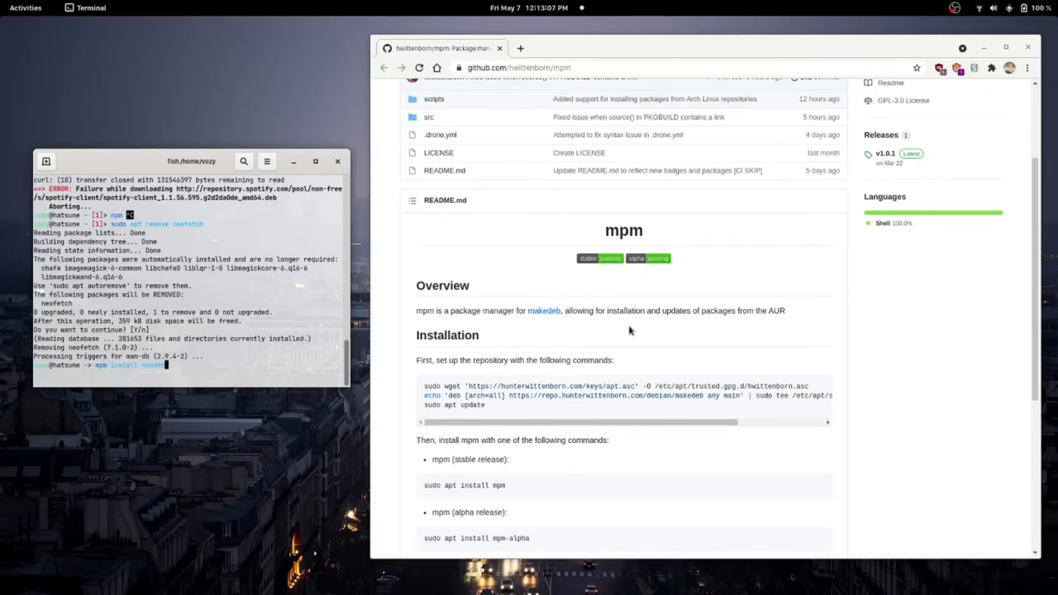
Install neofetch via mpm install neofetch, then run neofetch to show Ubuntu 21.04 info.
key(Return)
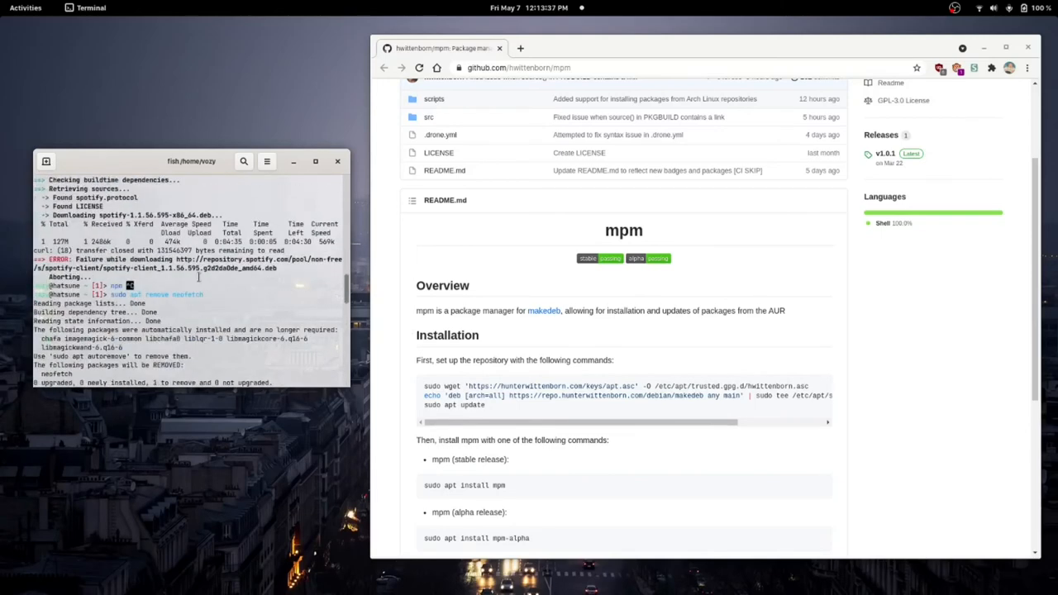
key(Return)
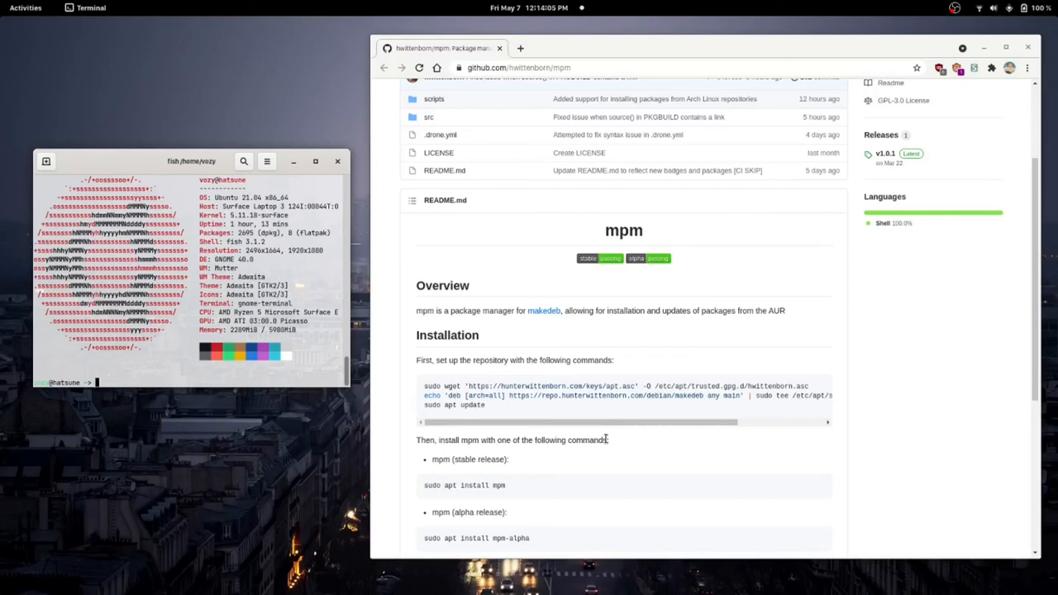
mouse_move(516, 431)
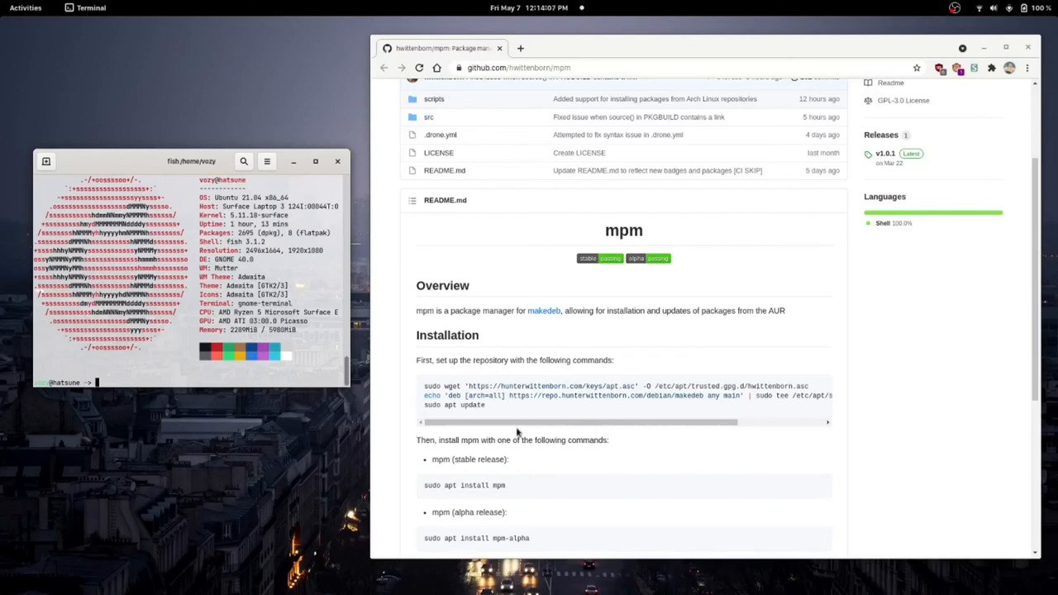